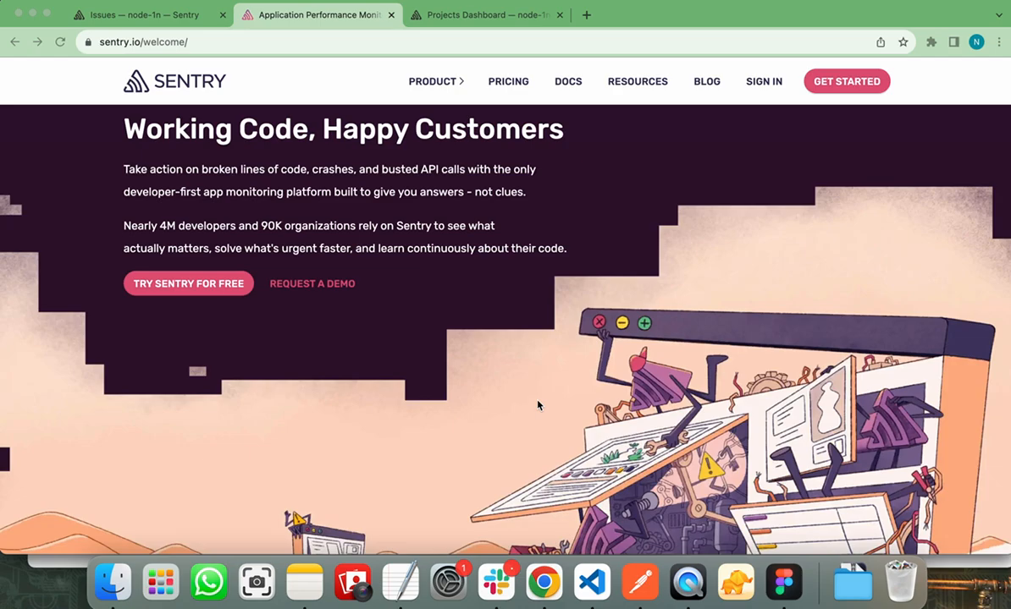
# Step: Switch to the Projects Dashboard showing the single python-django project
pyautogui.scroll(-3)
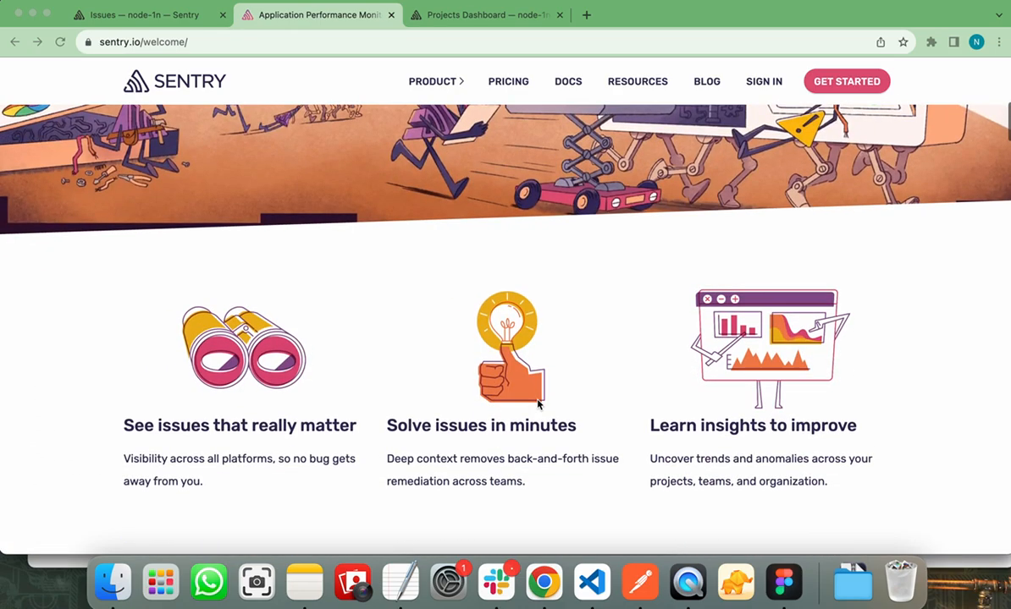
pyautogui.scroll(-3)
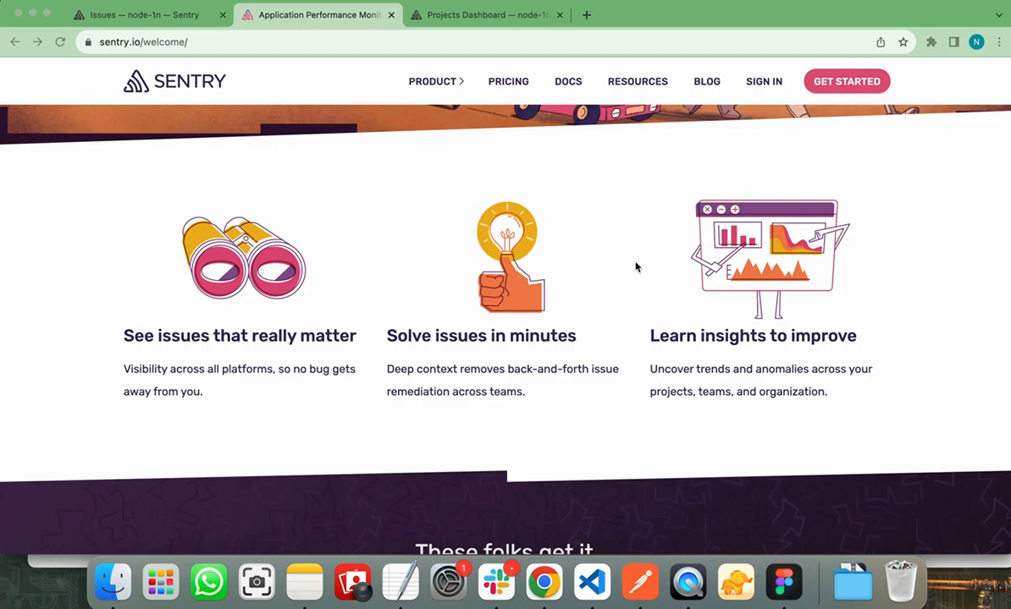
pyautogui.scroll(-3)
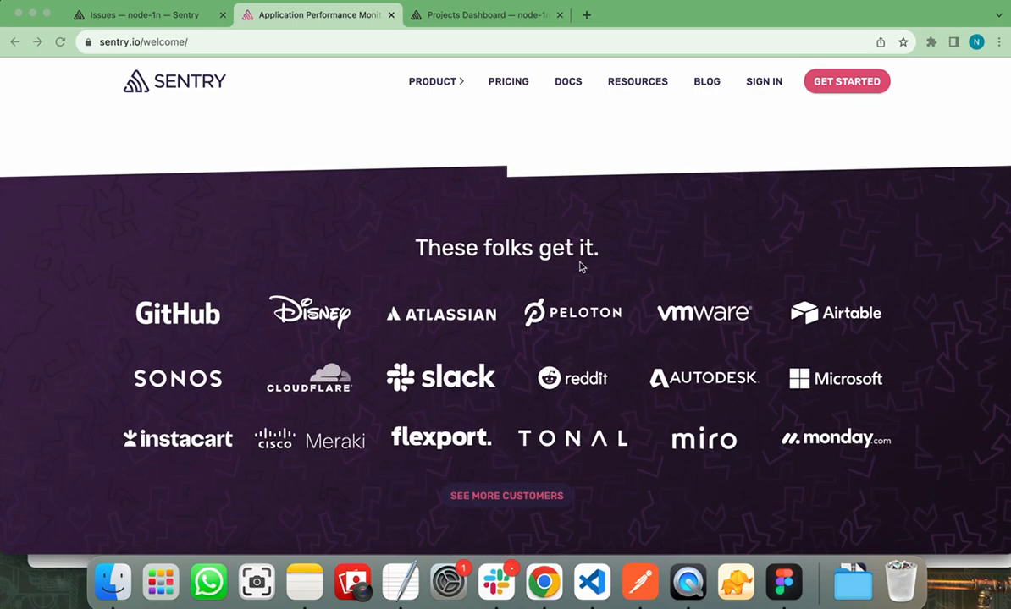
pyautogui.moveTo(166, 309)
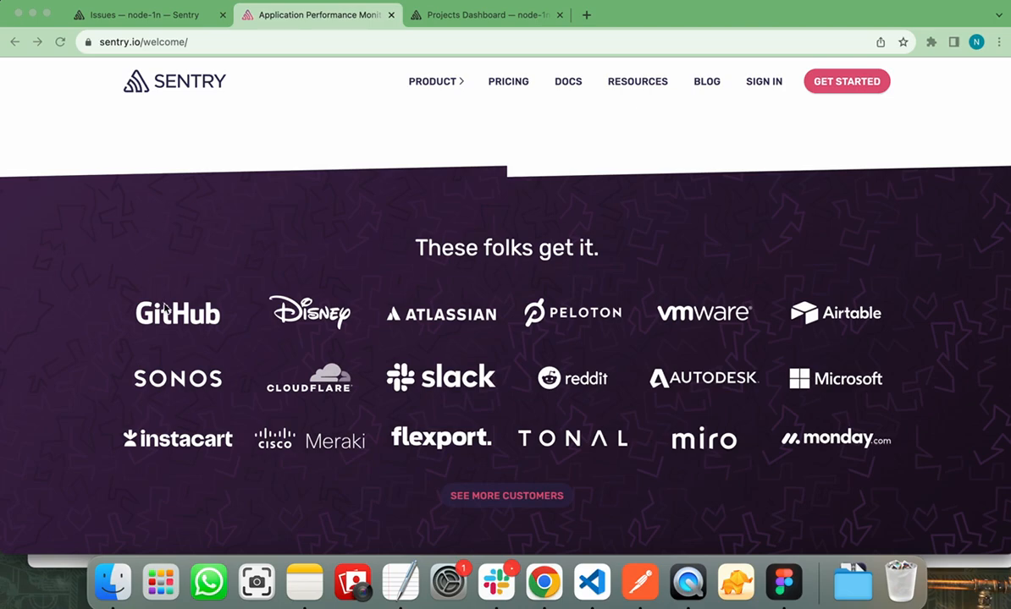
pyautogui.moveTo(450, 382)
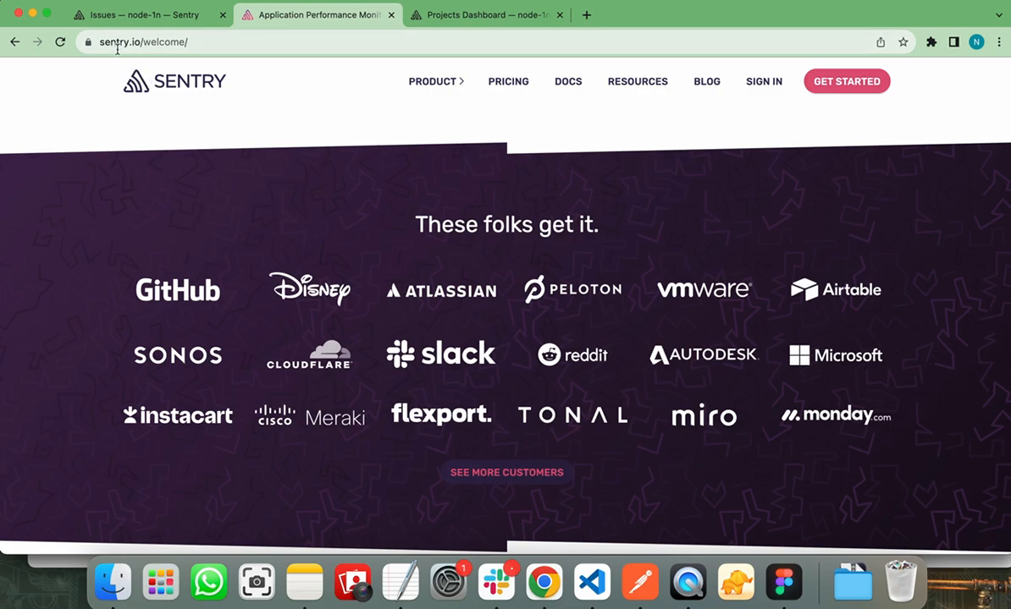
pyautogui.moveTo(683, 223)
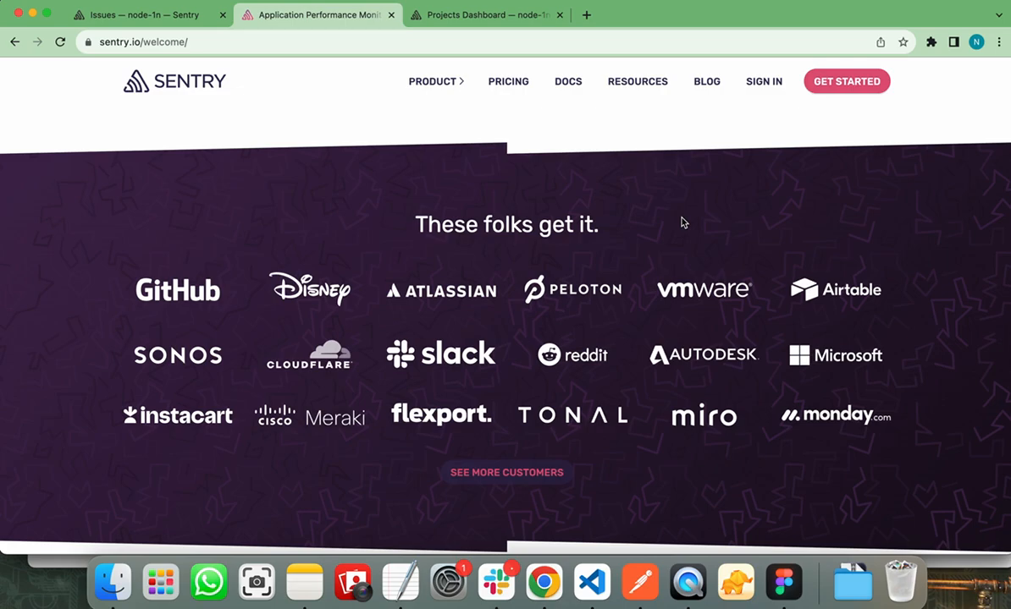
pyautogui.moveTo(693, 213)
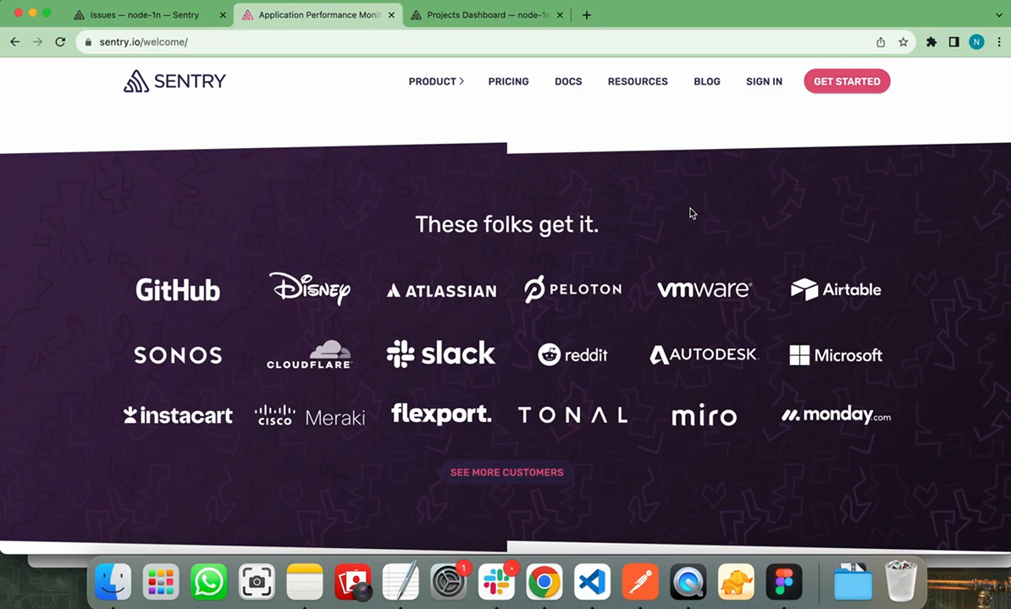
pyautogui.moveTo(846, 81)
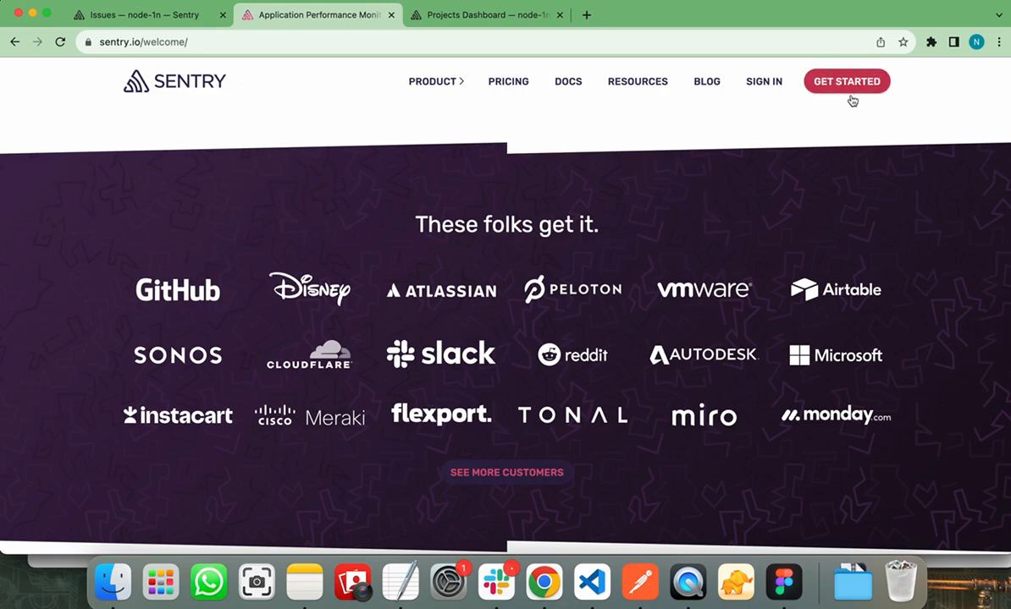
pyautogui.moveTo(821, 116)
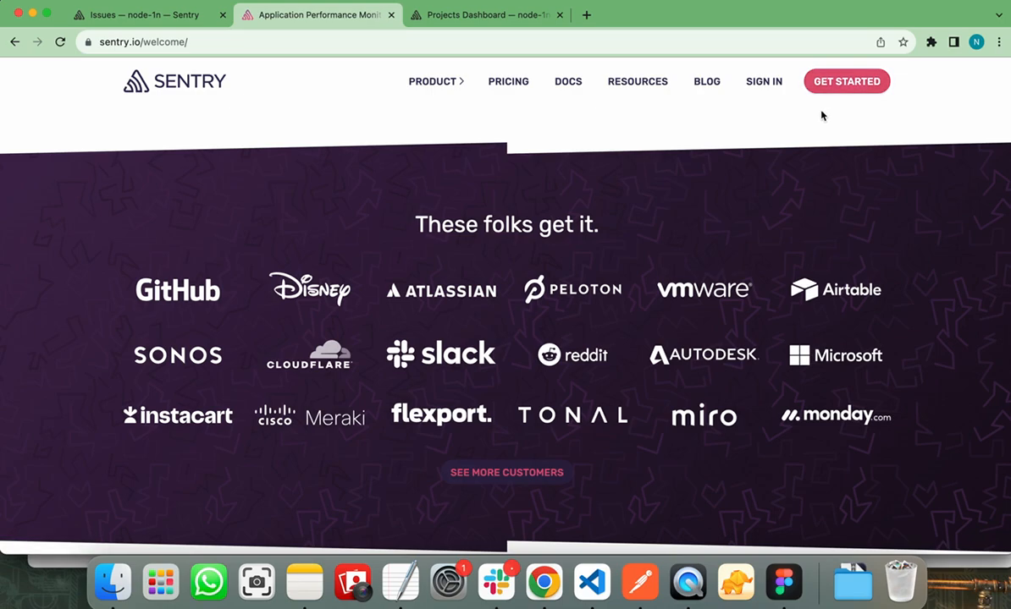
pyautogui.moveTo(763, 82)
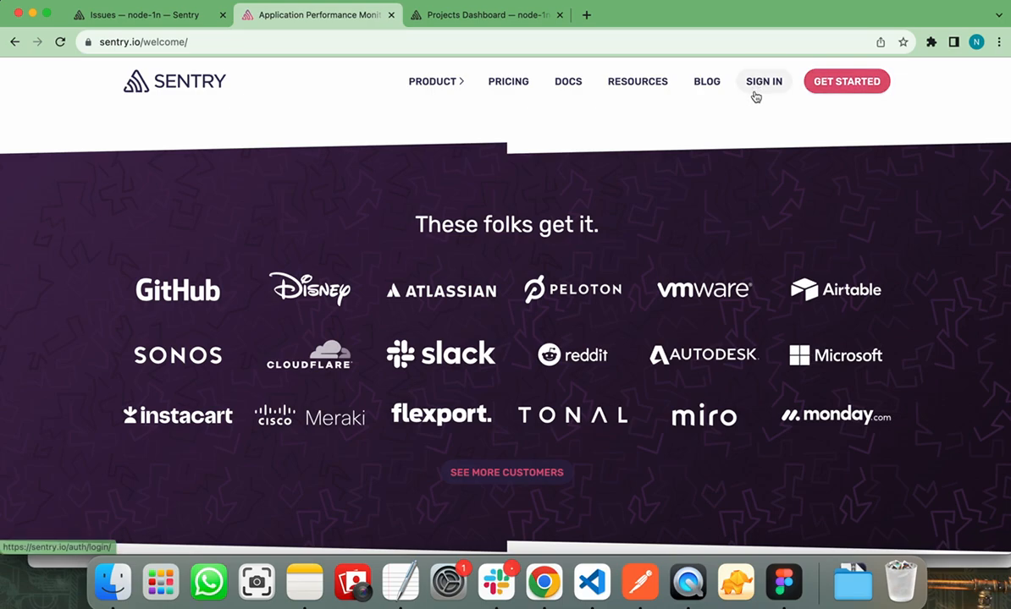
pyautogui.click(487, 14)
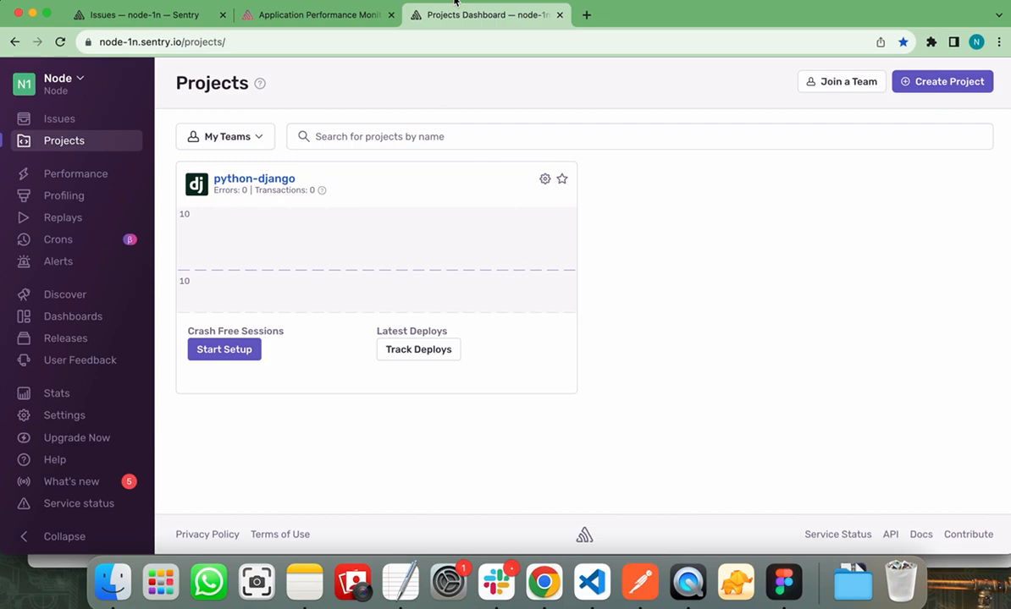
pyautogui.moveTo(571, 193)
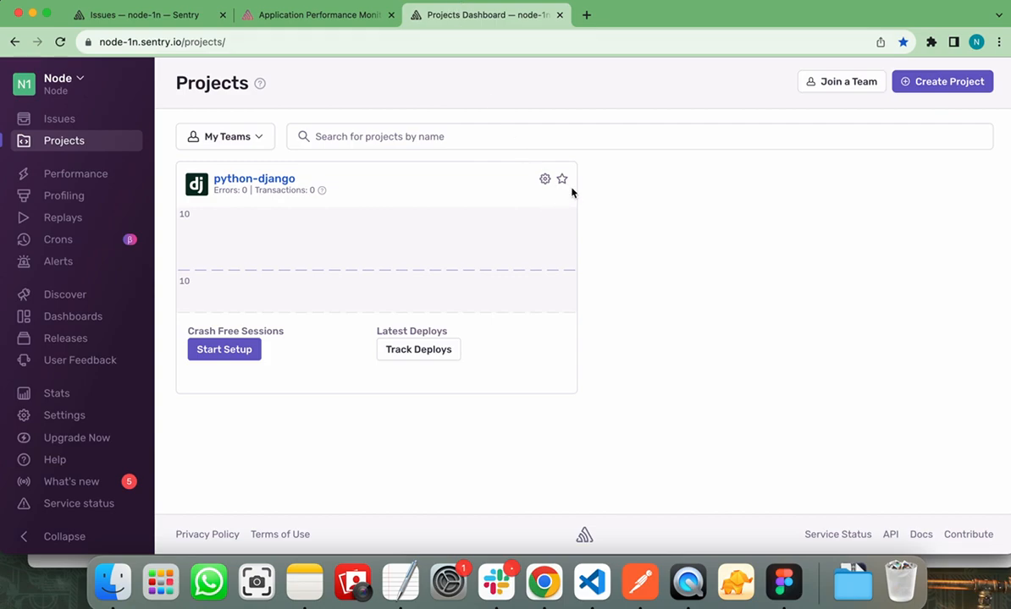
pyautogui.moveTo(567, 309)
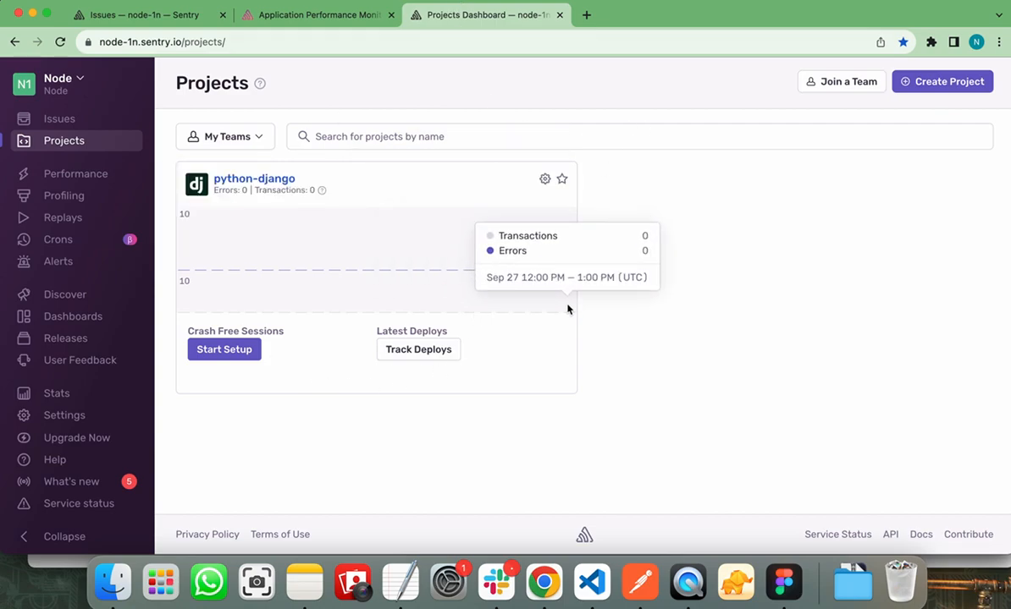
pyautogui.moveTo(635, 330)
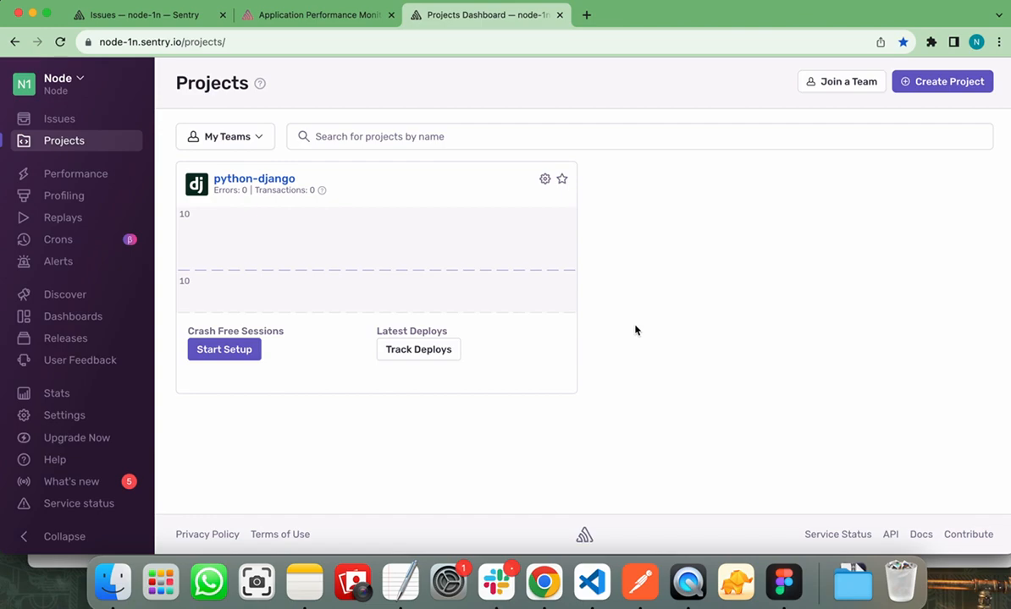
pyautogui.moveTo(775, 230)
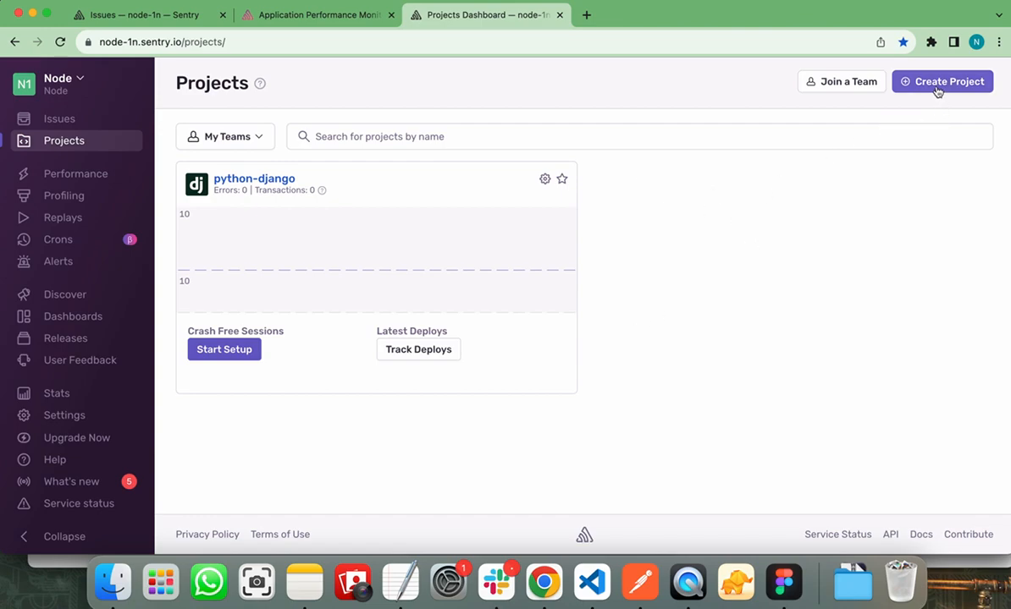
# Step: Start a new project with the Django platform, alerting on every new issue
pyautogui.click(942, 81)
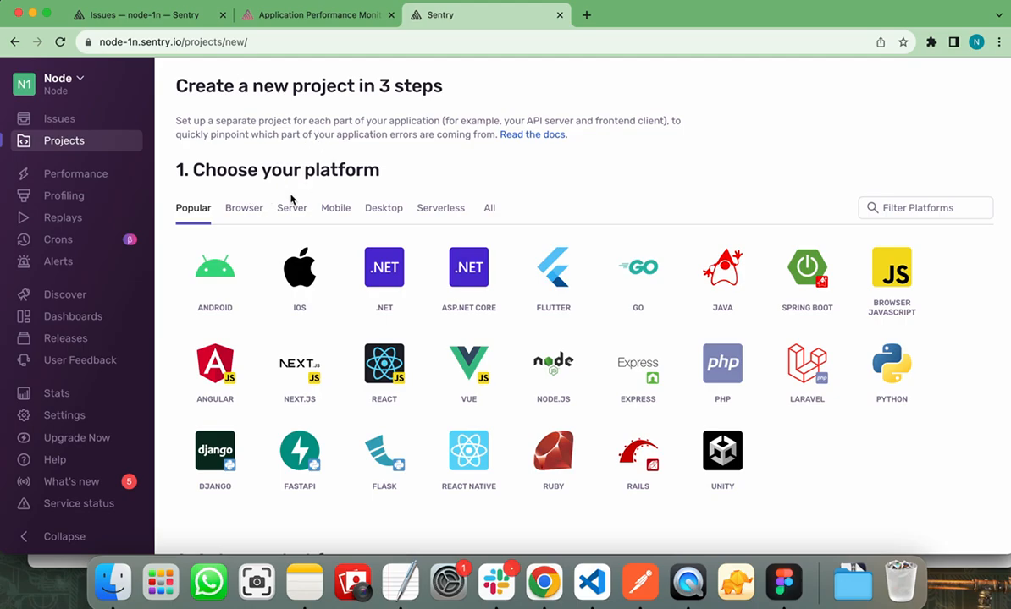
pyautogui.moveTo(215, 269)
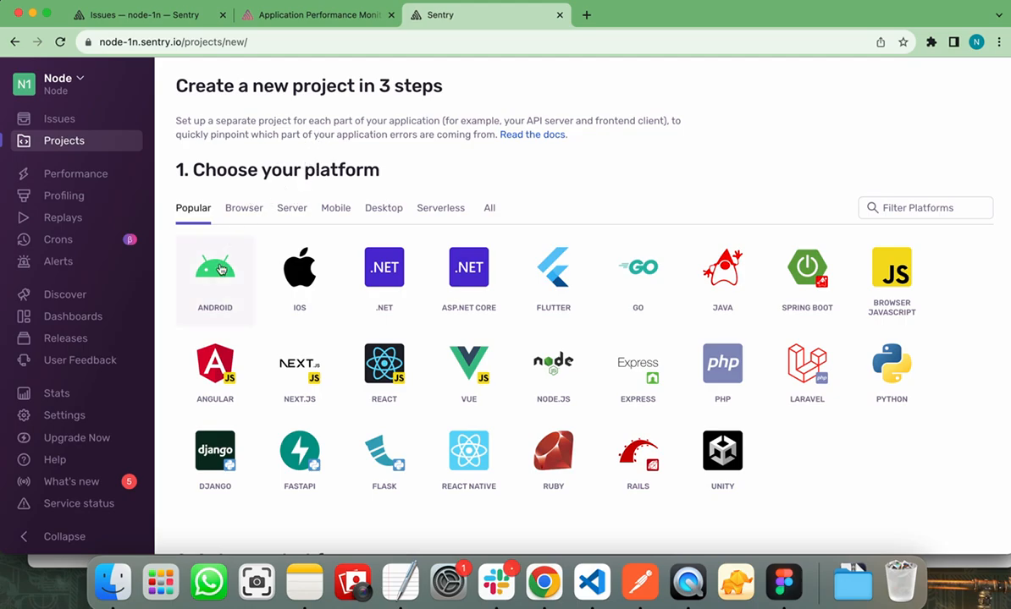
pyautogui.moveTo(299, 269)
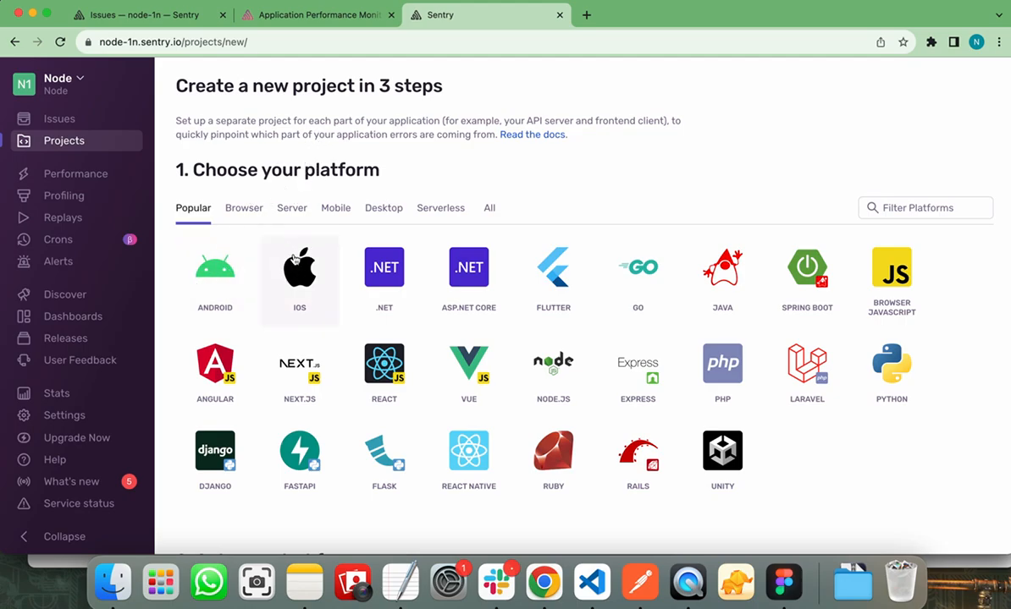
pyautogui.moveTo(299, 451)
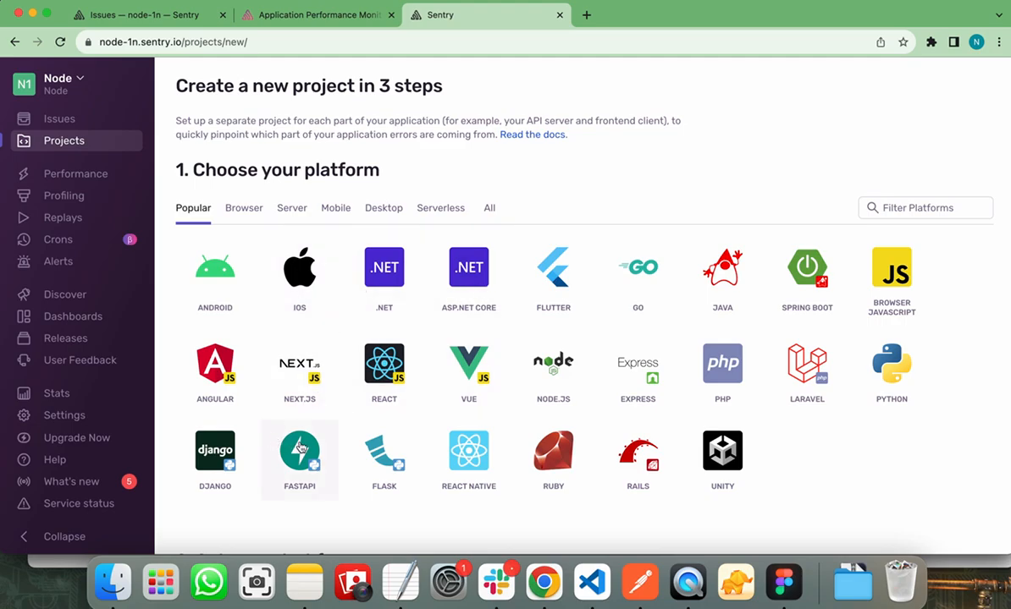
pyautogui.moveTo(211, 519)
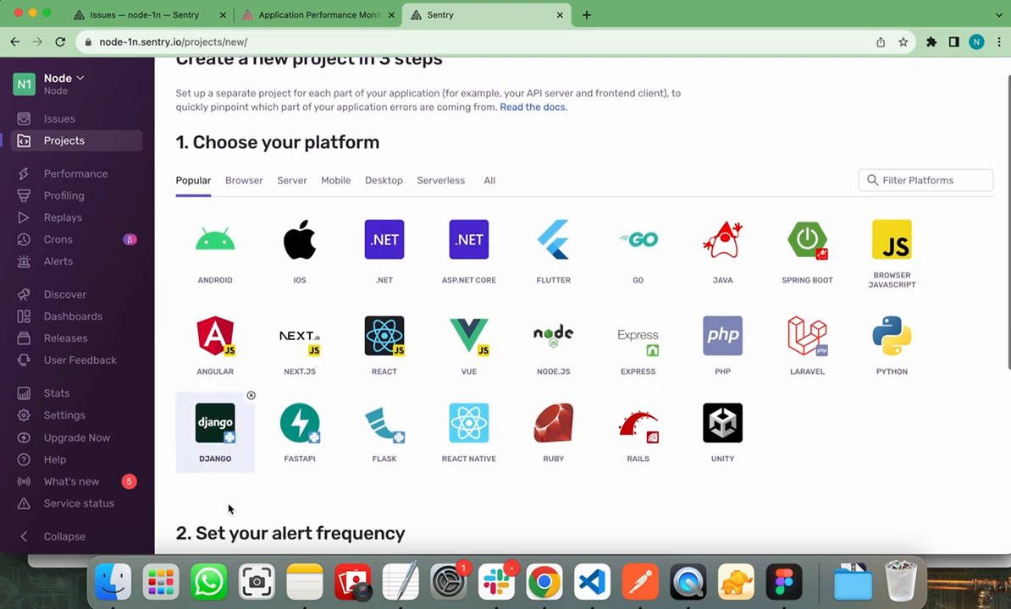
pyautogui.scroll(-3)
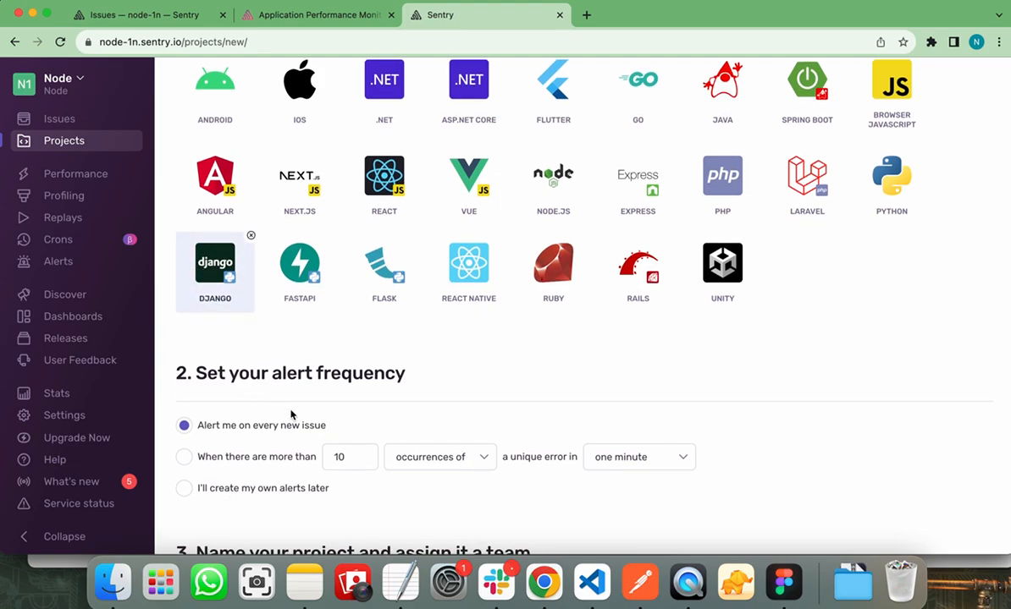
pyautogui.scroll(-3)
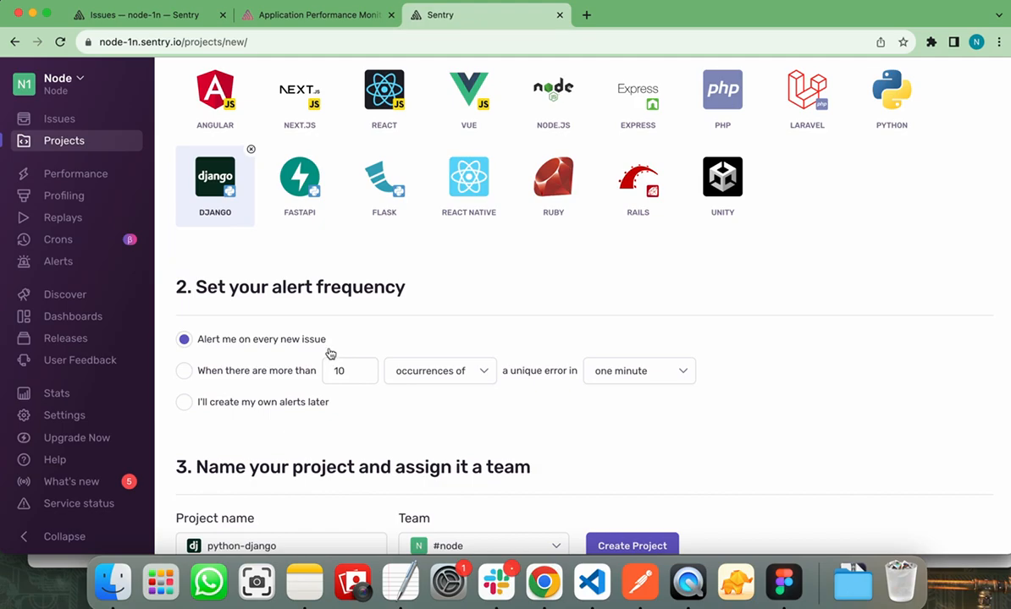
pyautogui.scroll(-3)
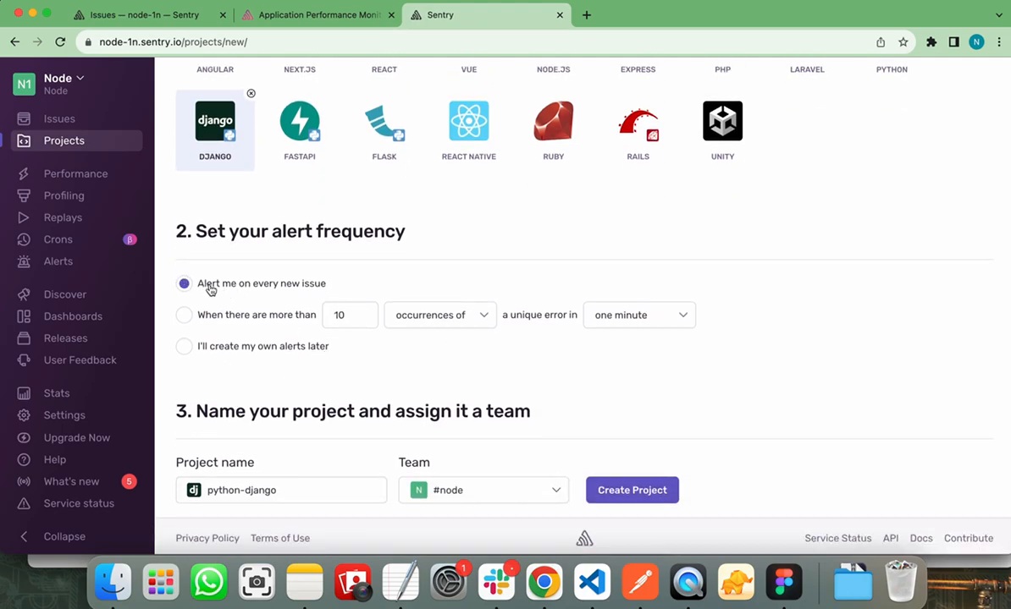
pyautogui.moveTo(295, 296)
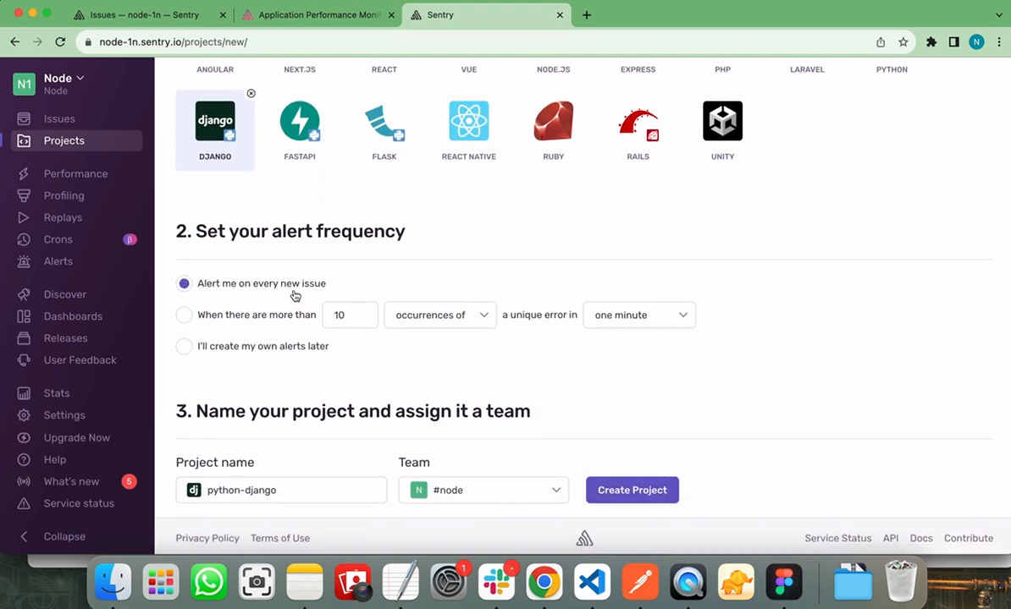
pyautogui.moveTo(295, 320)
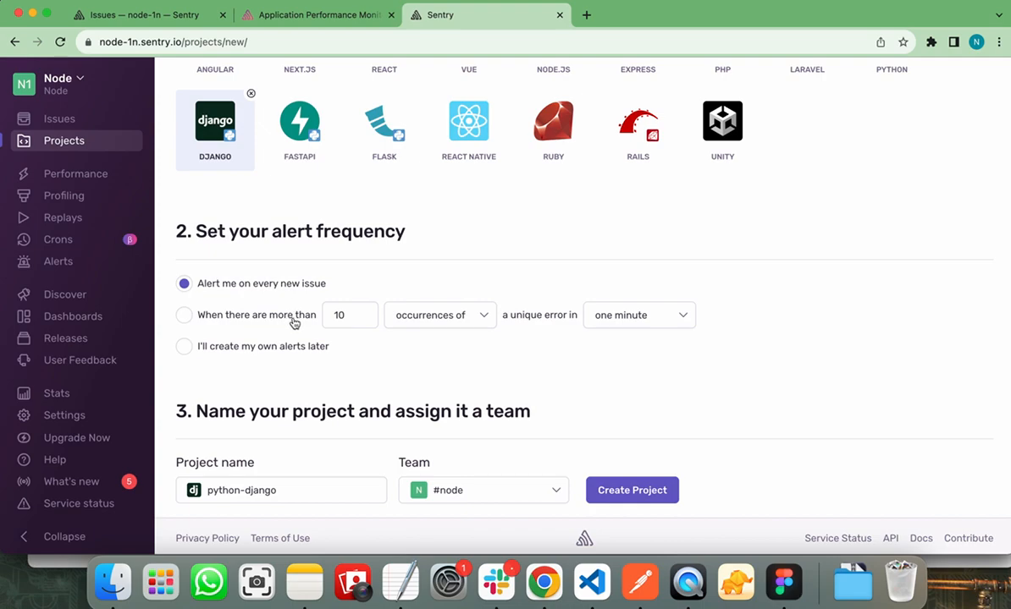
pyautogui.moveTo(317, 411)
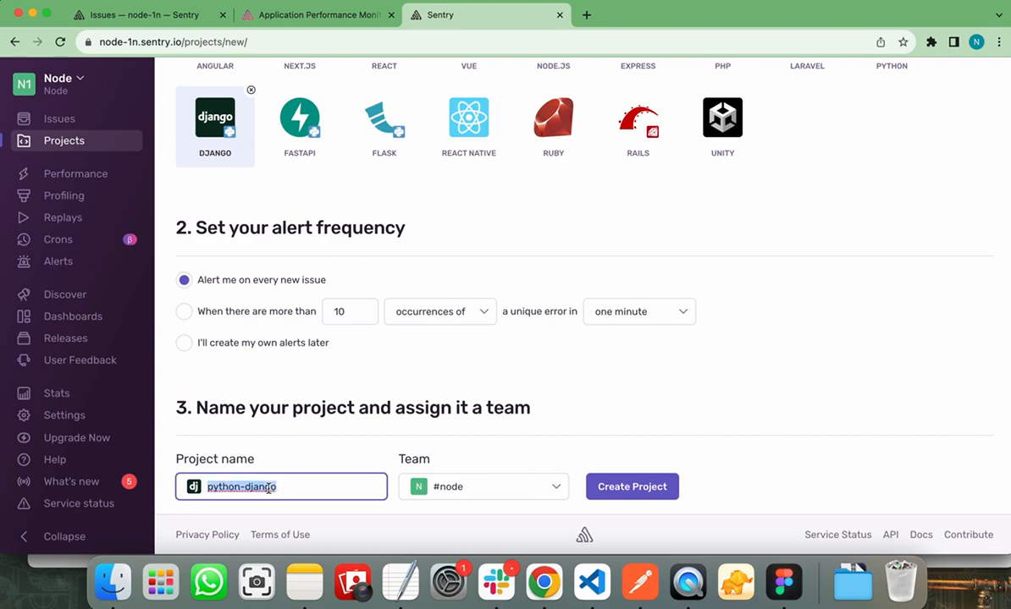
# Step: Rename the new project from python-django to testing-project
pyautogui.write('testting')
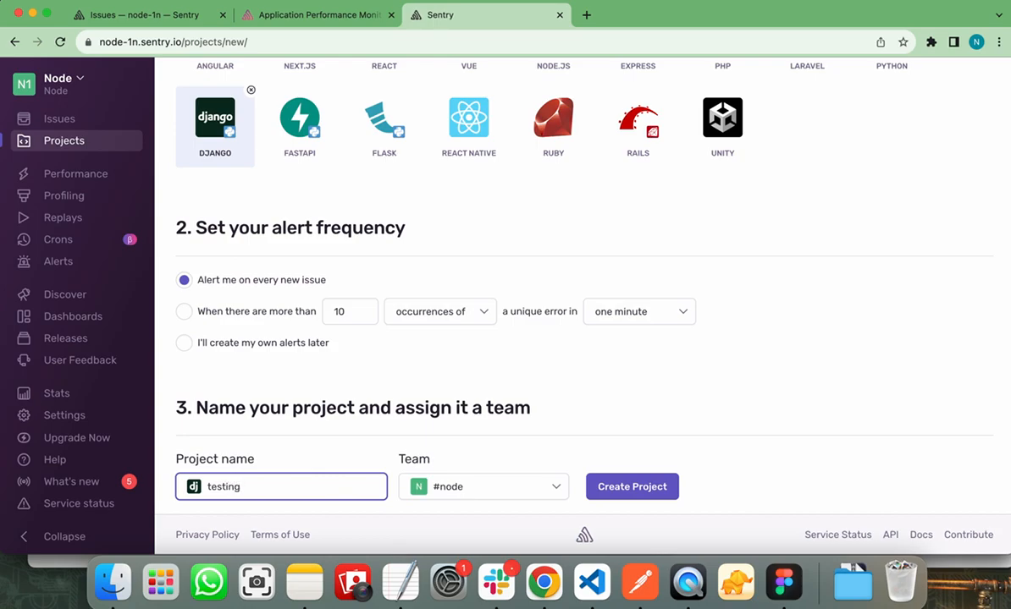
pyautogui.write('-project')
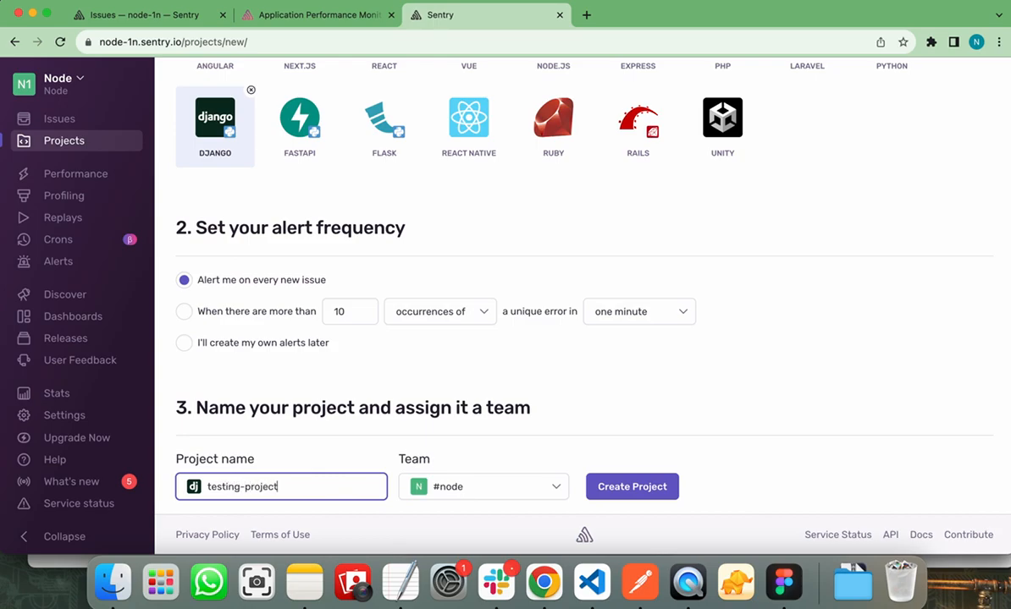
pyautogui.moveTo(435, 438)
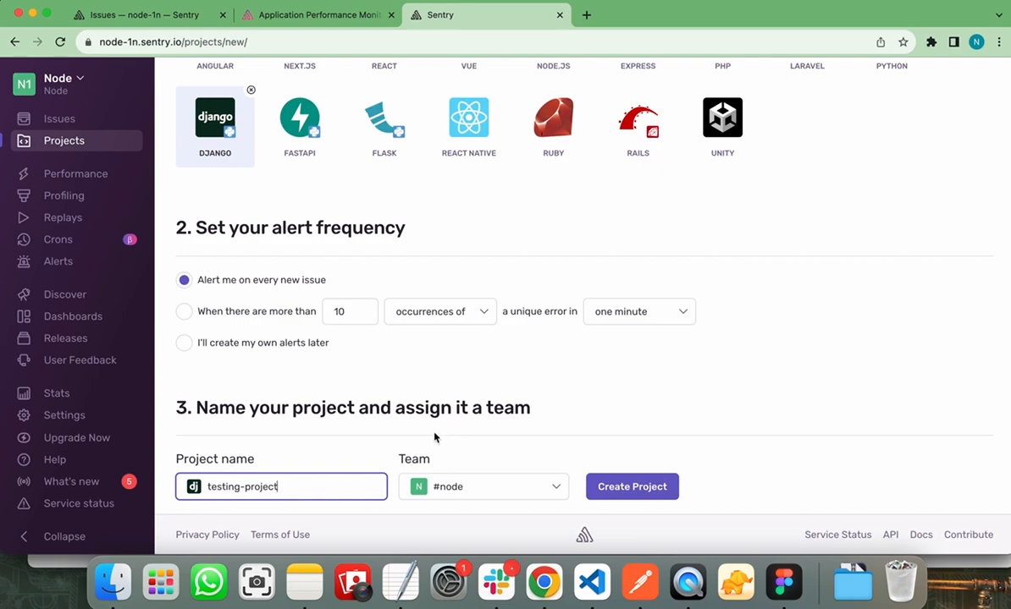
pyautogui.moveTo(632, 487)
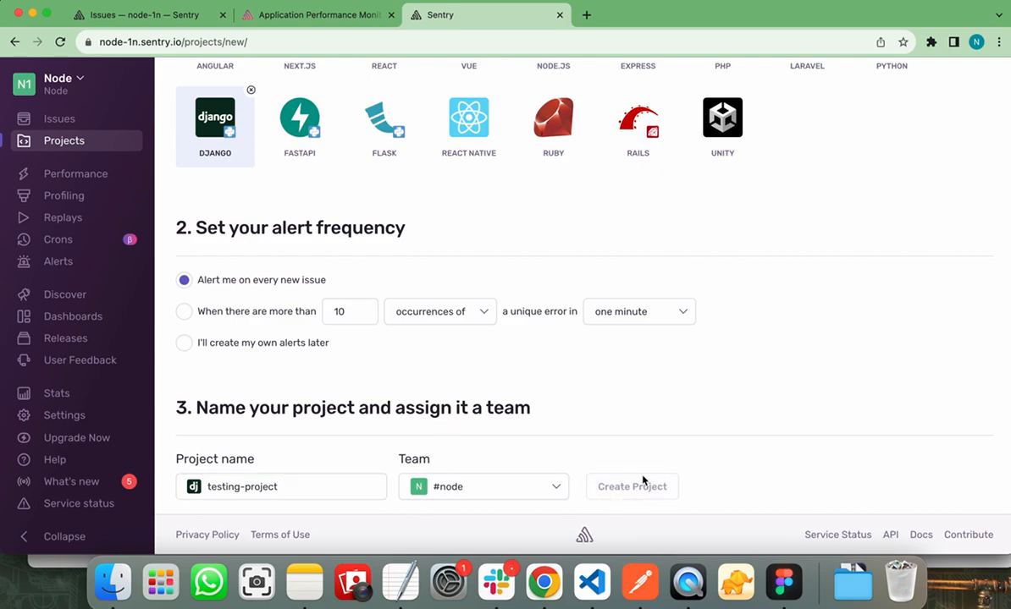
# Step: Create testing-project, select sentry-sdk in the pip install command, and switch to VS Code
pyautogui.click(631, 486)
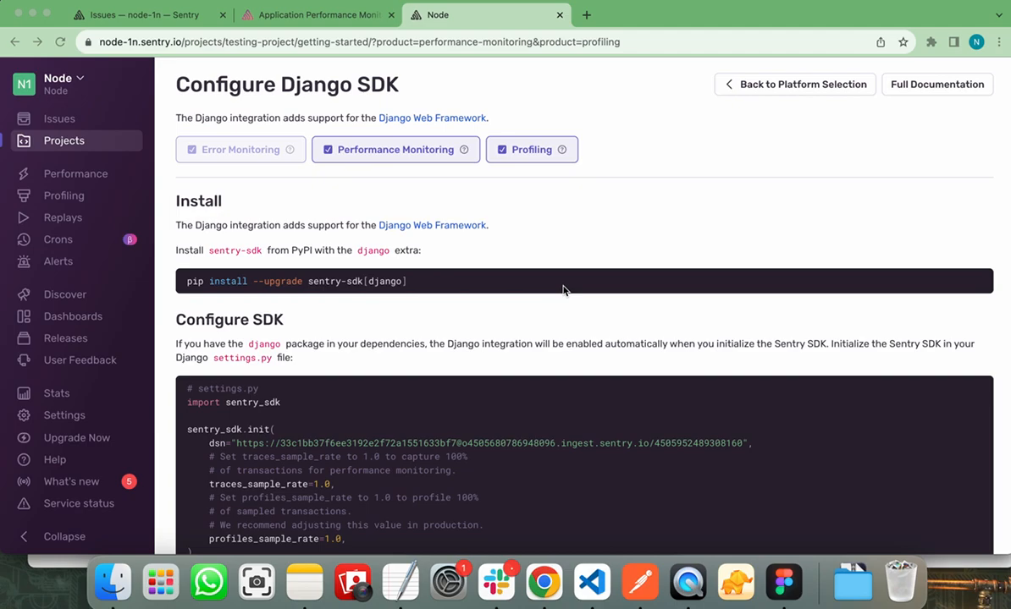
pyautogui.moveTo(300, 290)
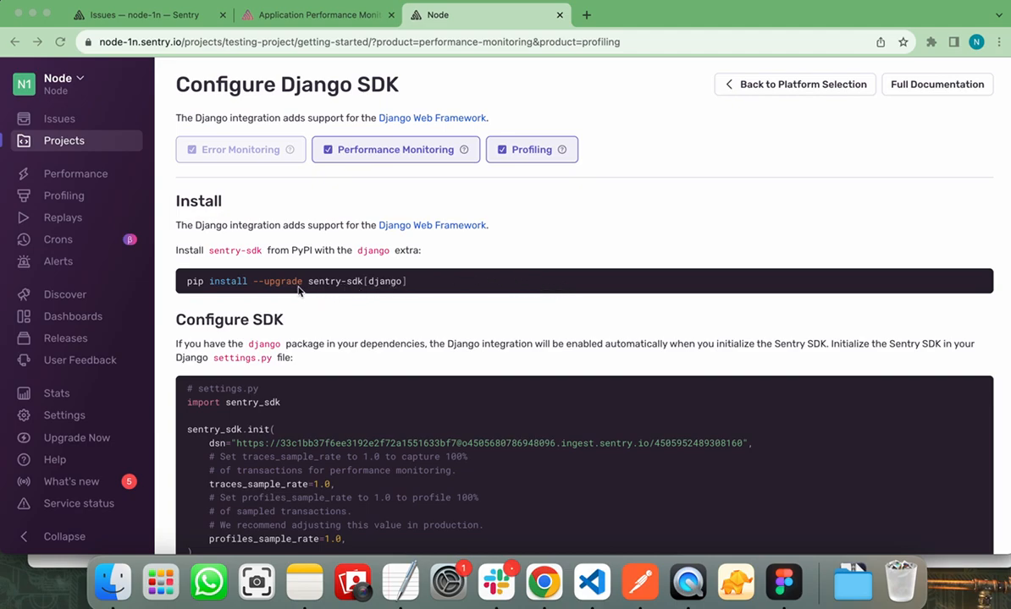
pyautogui.moveTo(309, 293)
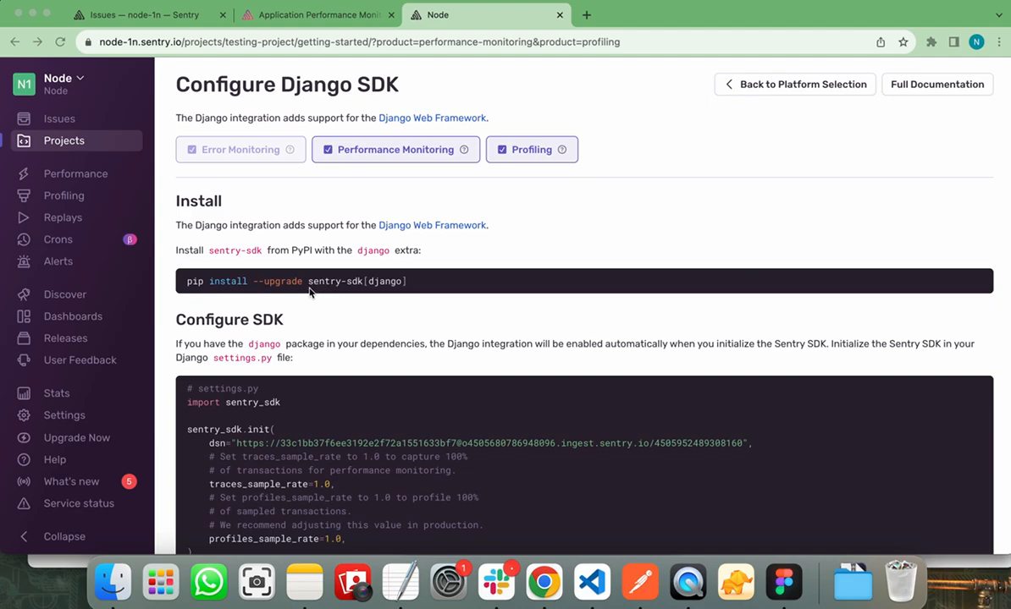
pyautogui.moveTo(306, 282)
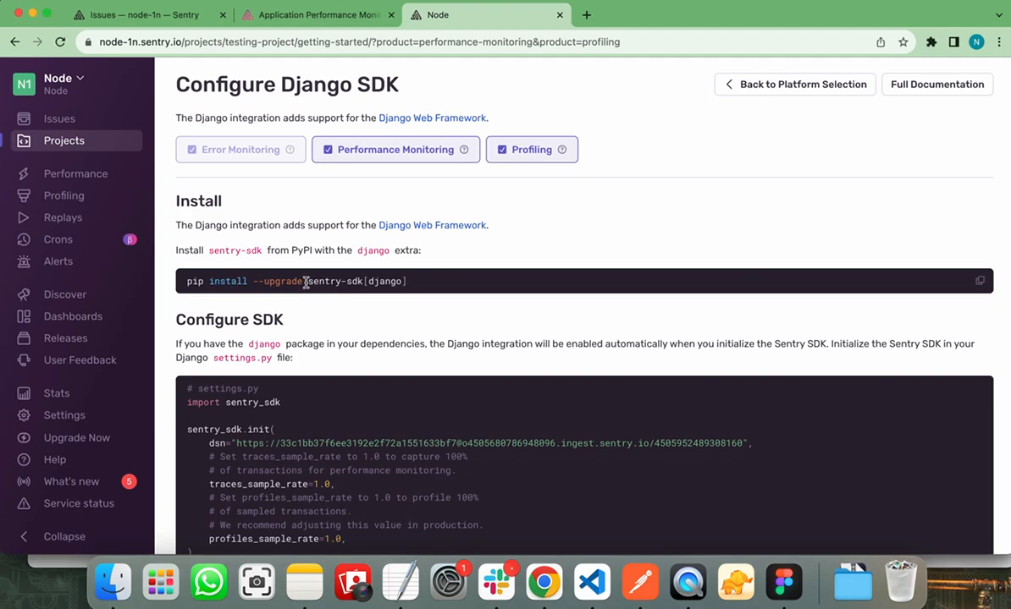
pyautogui.doubleClick(335, 281)
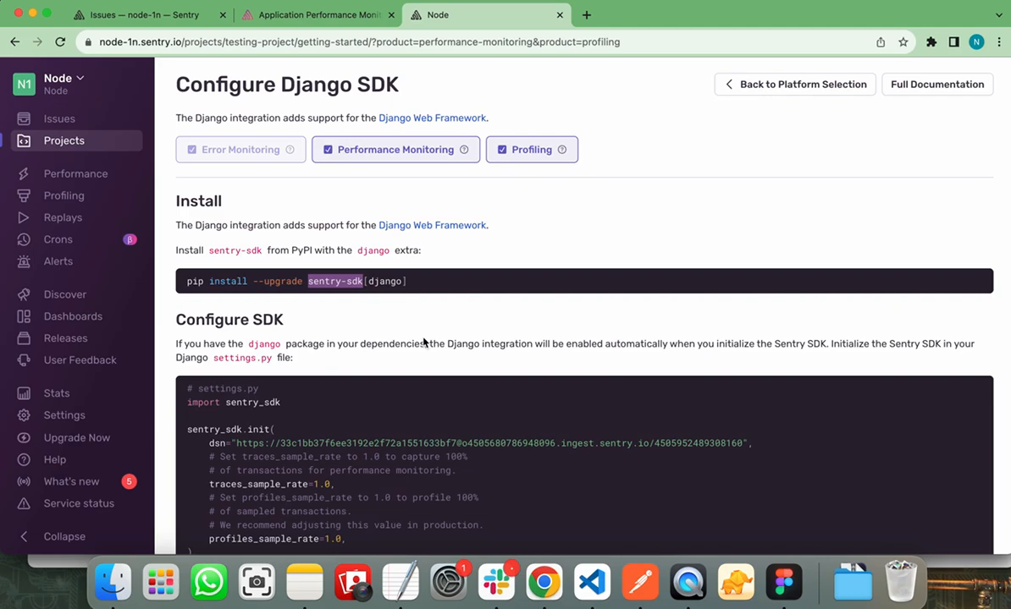
pyautogui.moveTo(591, 582)
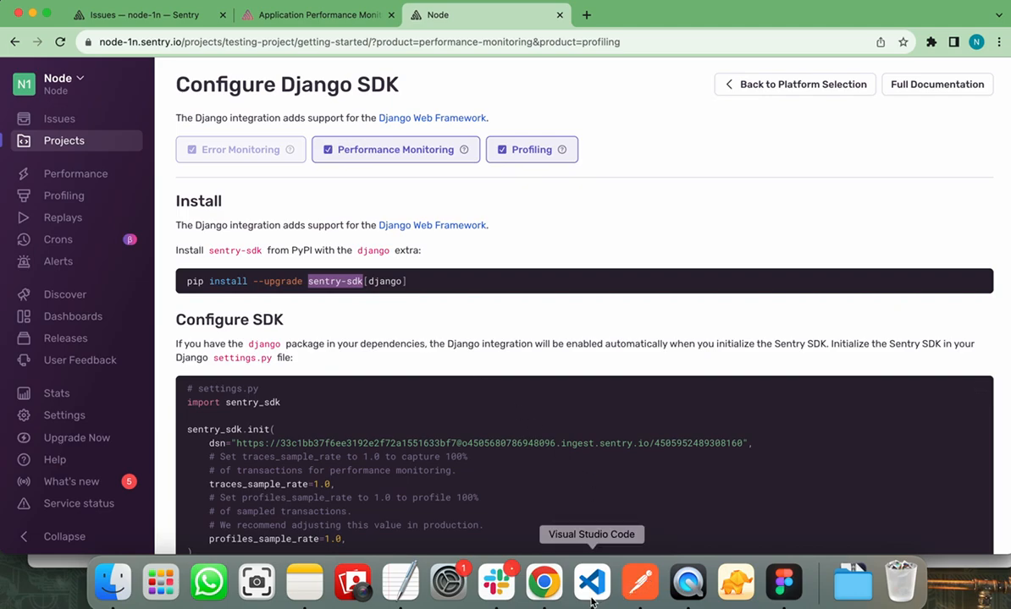
pyautogui.click(591, 583)
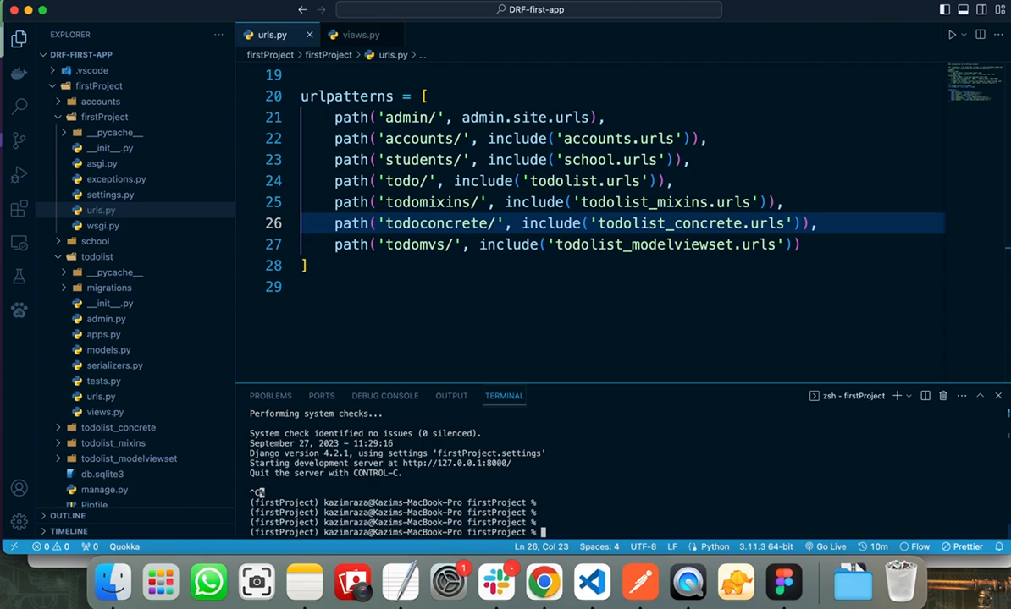
# Step: Install sentry-sdk with pipenv and confirm it is listed in the Pipfile
pyautogui.write('pipenv install sentry-sdk')
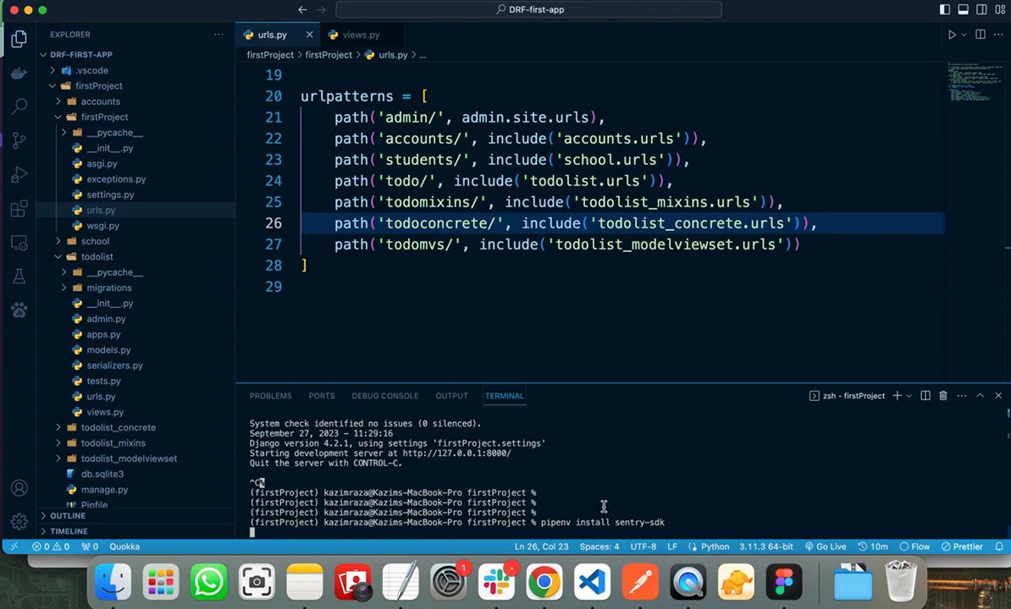
pyautogui.moveTo(627, 523)
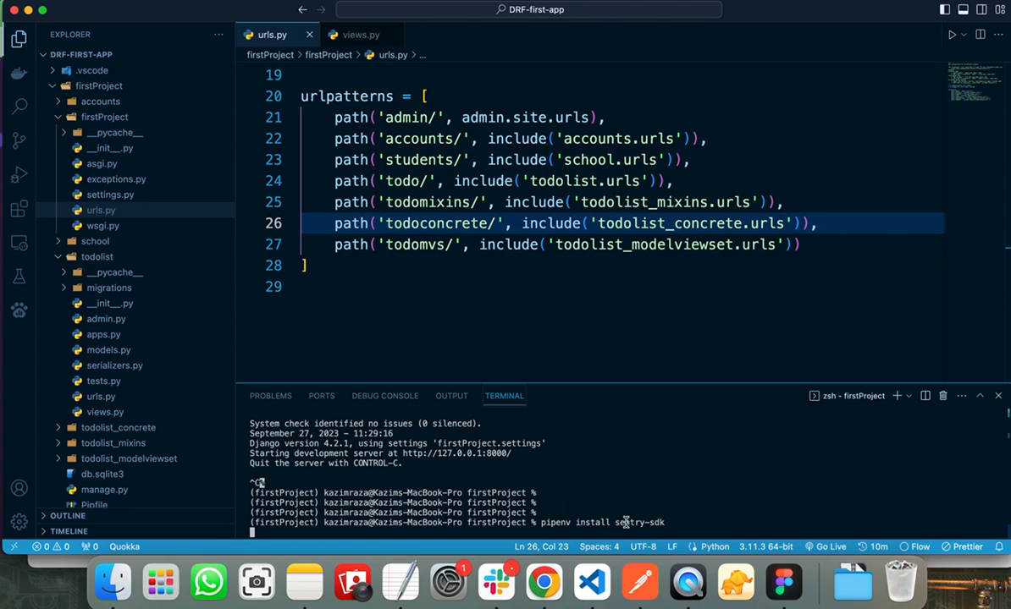
pyautogui.moveTo(578, 504)
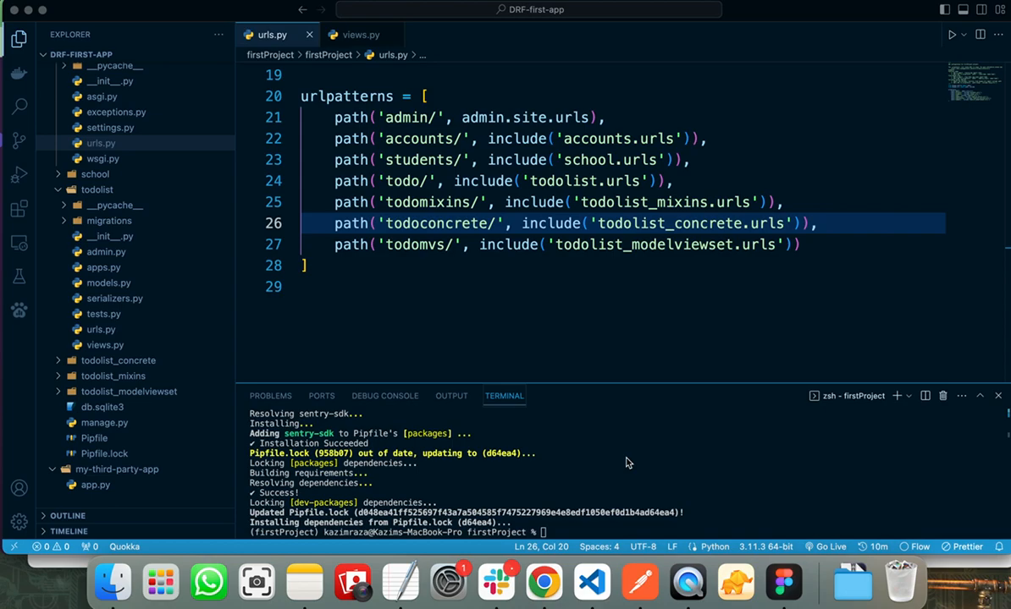
pyautogui.click(94, 438)
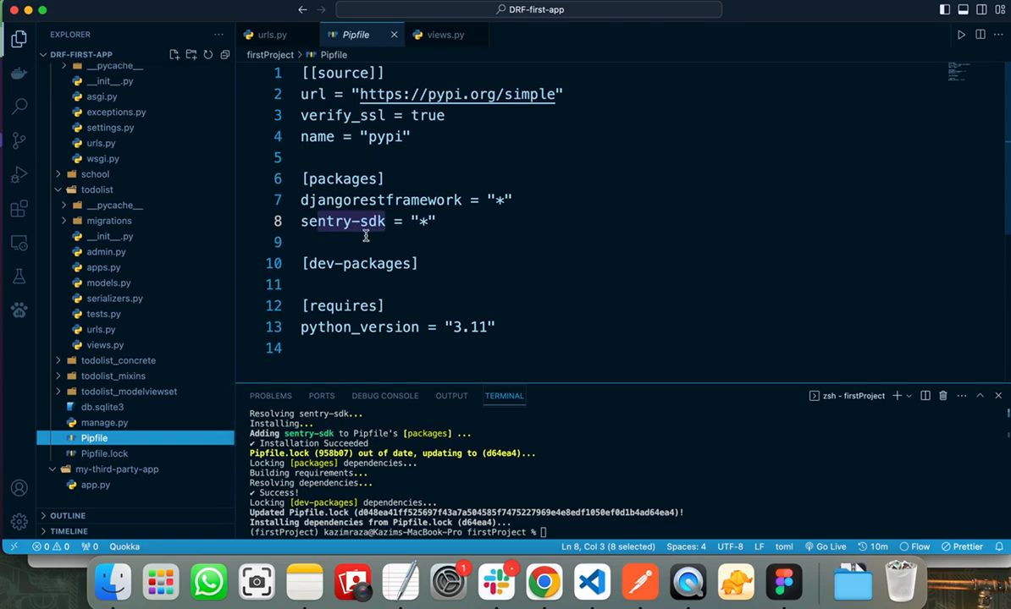
pyautogui.moveTo(544, 582)
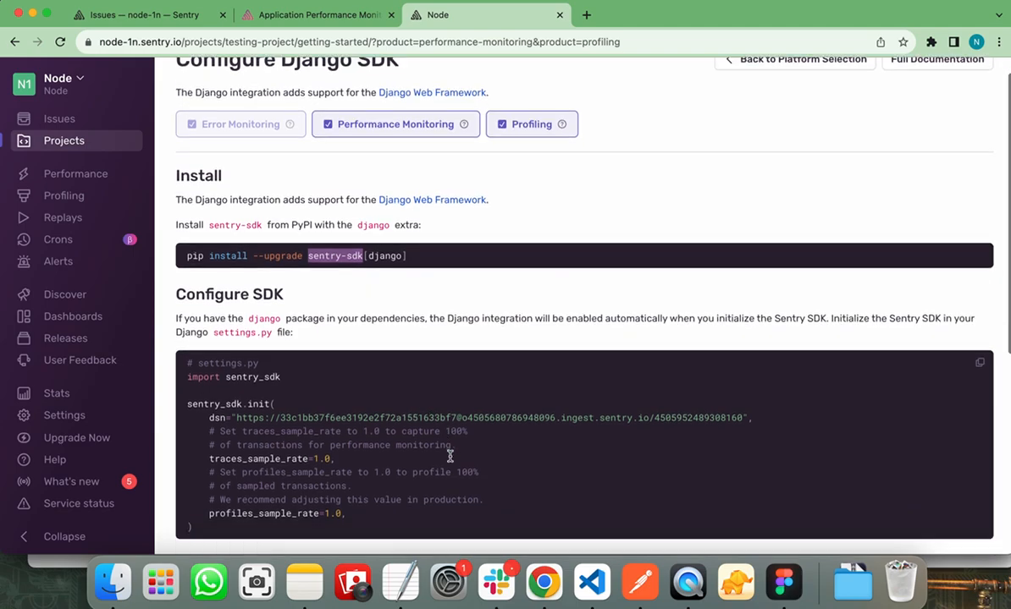
pyautogui.scroll(-3)
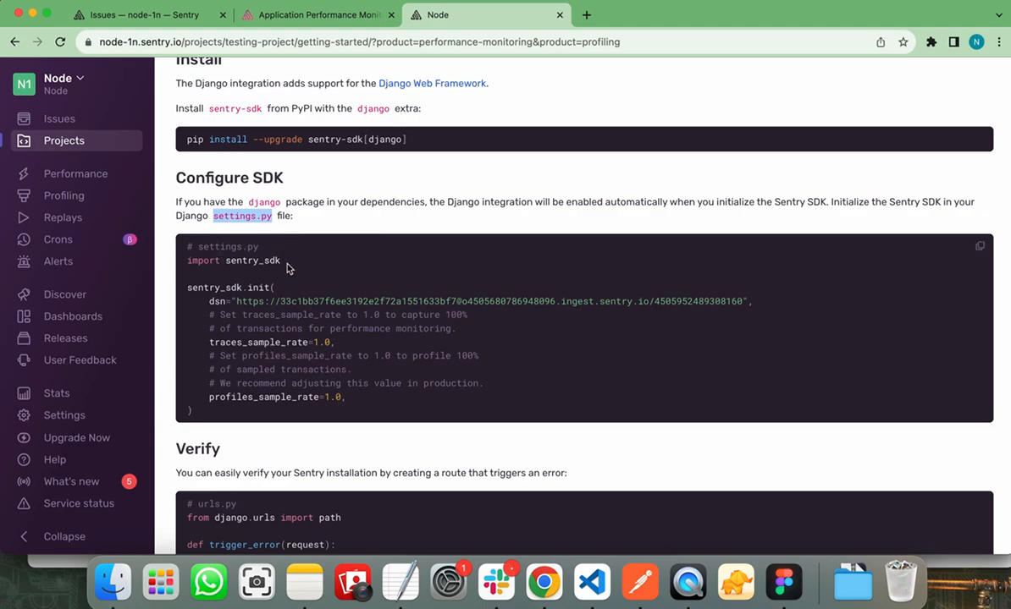
pyautogui.moveTo(211, 414)
pyautogui.write('sett')
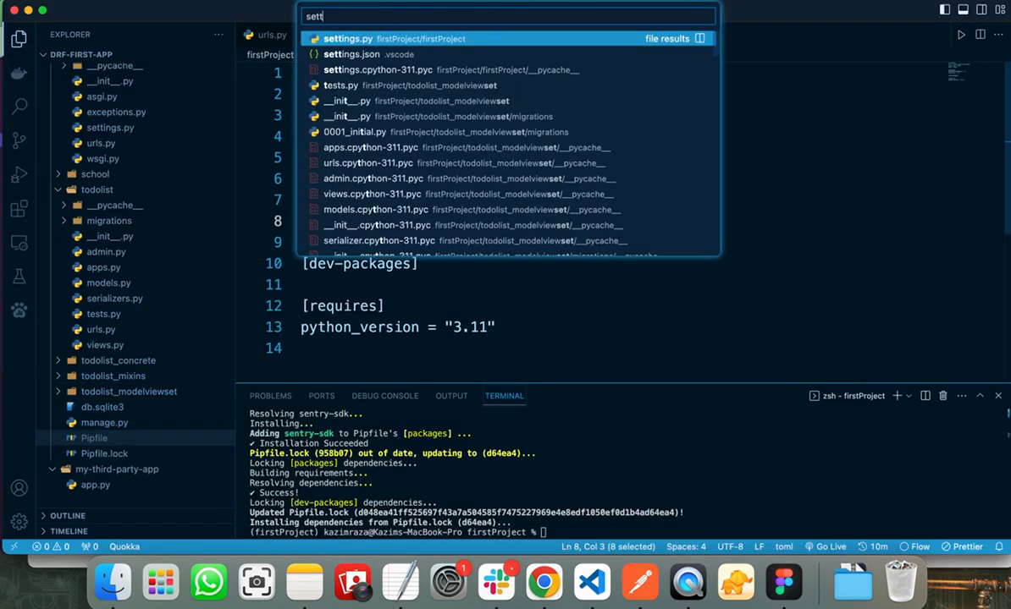
# Step: Add the sentry_sdk import and init call with DSN and 1.0 sample rates to settings.py
pyautogui.click(348, 39)
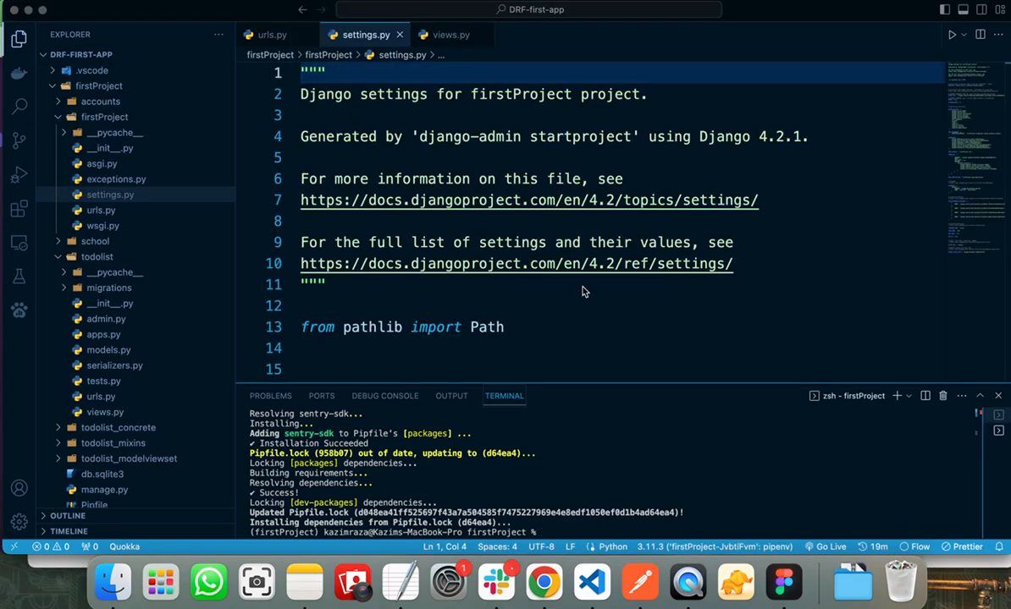
pyautogui.moveTo(460, 181)
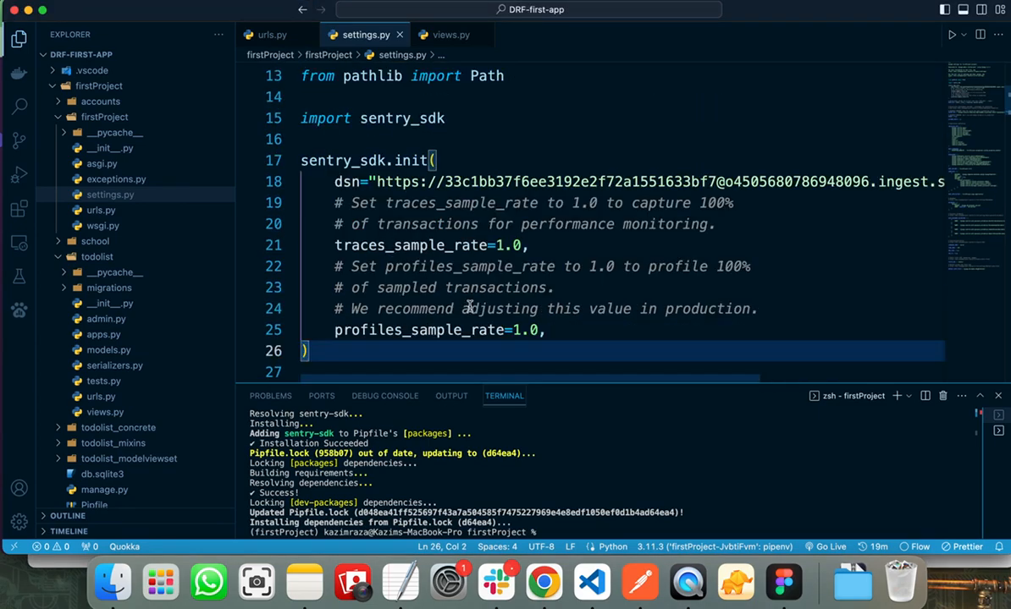
pyautogui.scroll(-3)
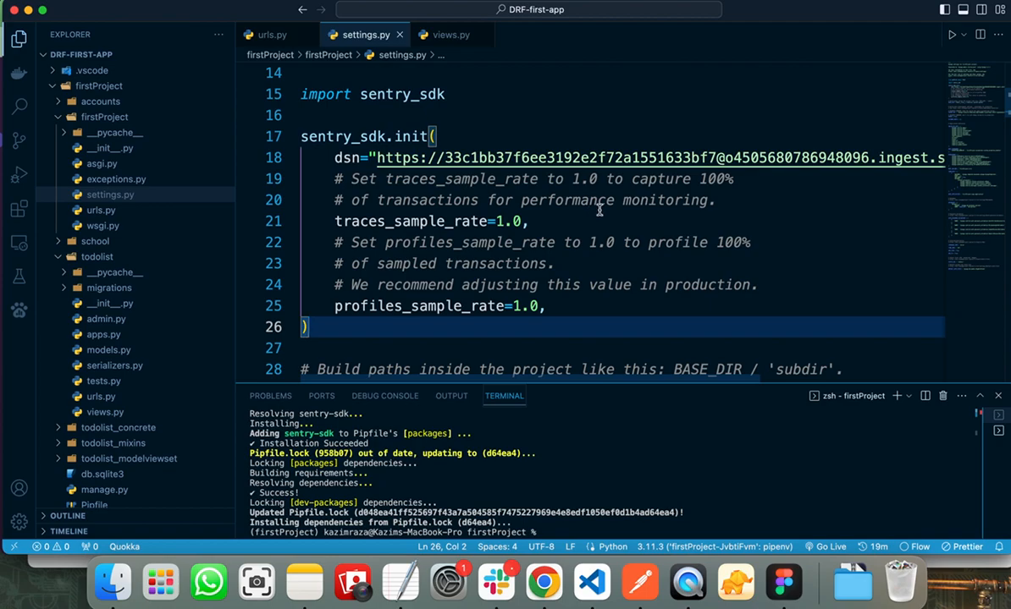
pyautogui.moveTo(601, 346)
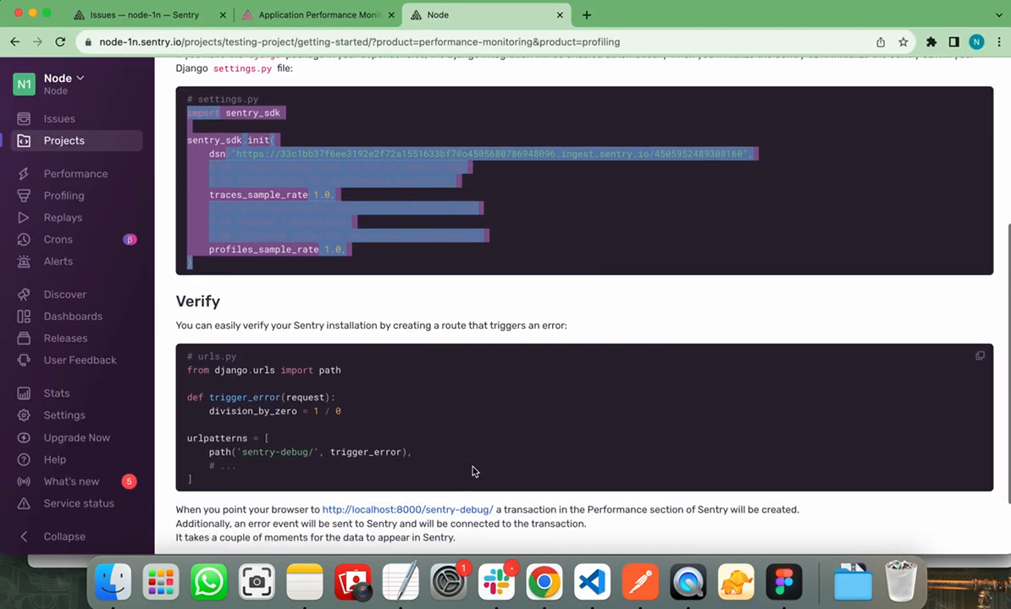
pyautogui.scroll(-3)
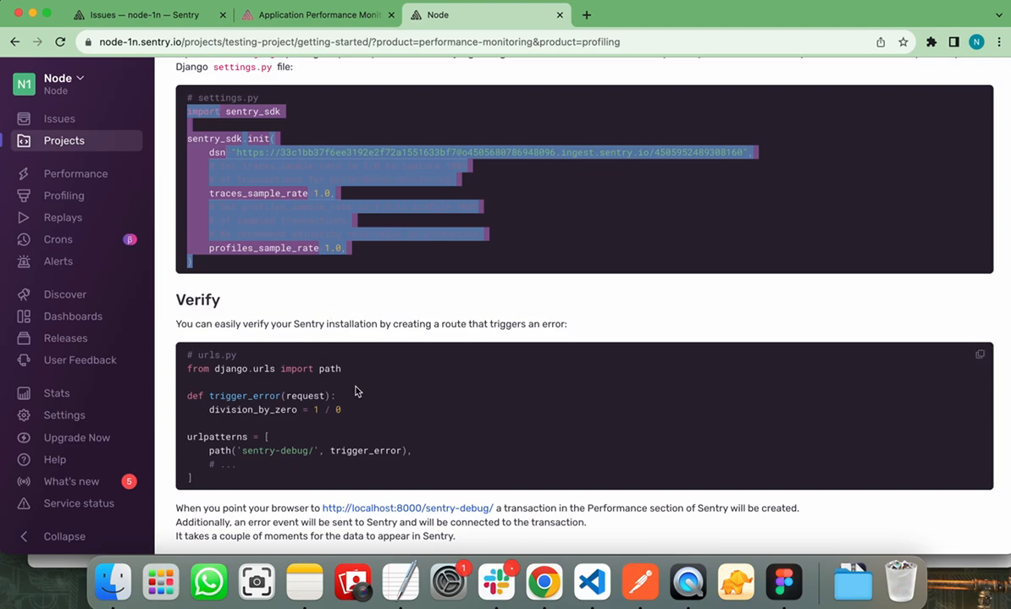
pyautogui.moveTo(508, 347)
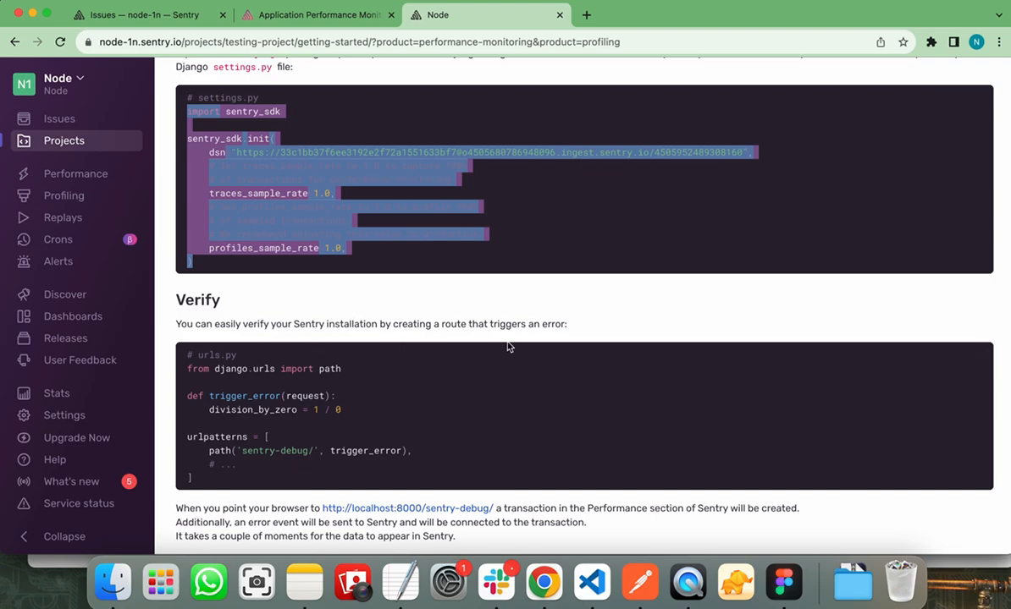
pyautogui.scroll(-3)
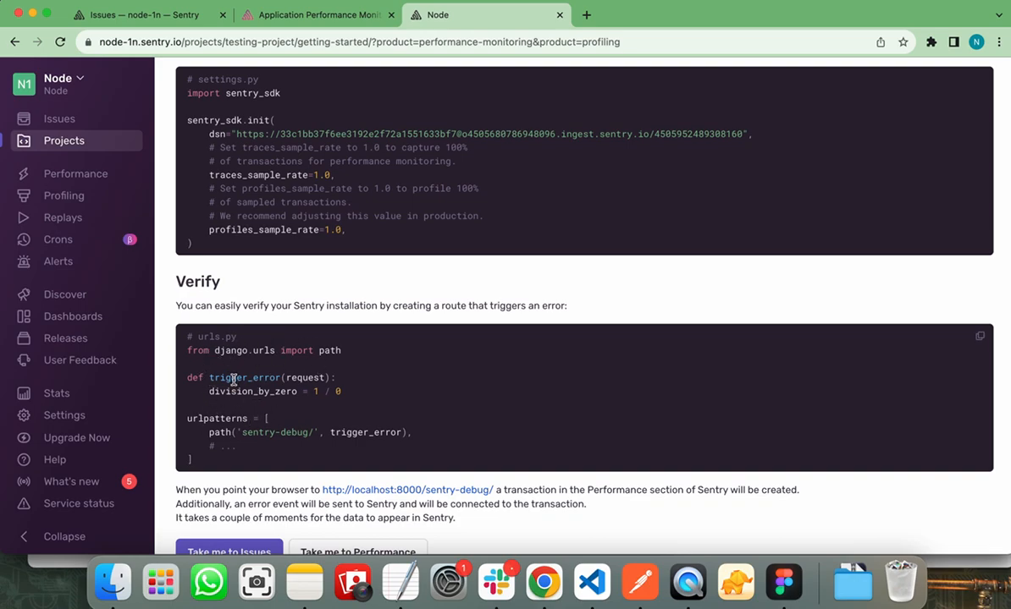
pyautogui.moveTo(224, 463)
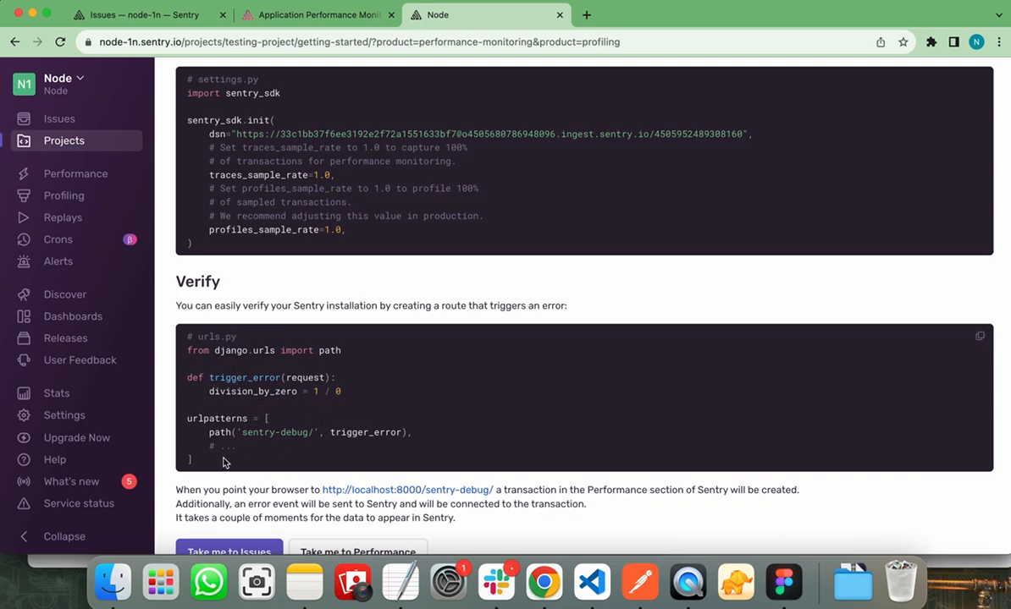
pyautogui.moveTo(290, 409)
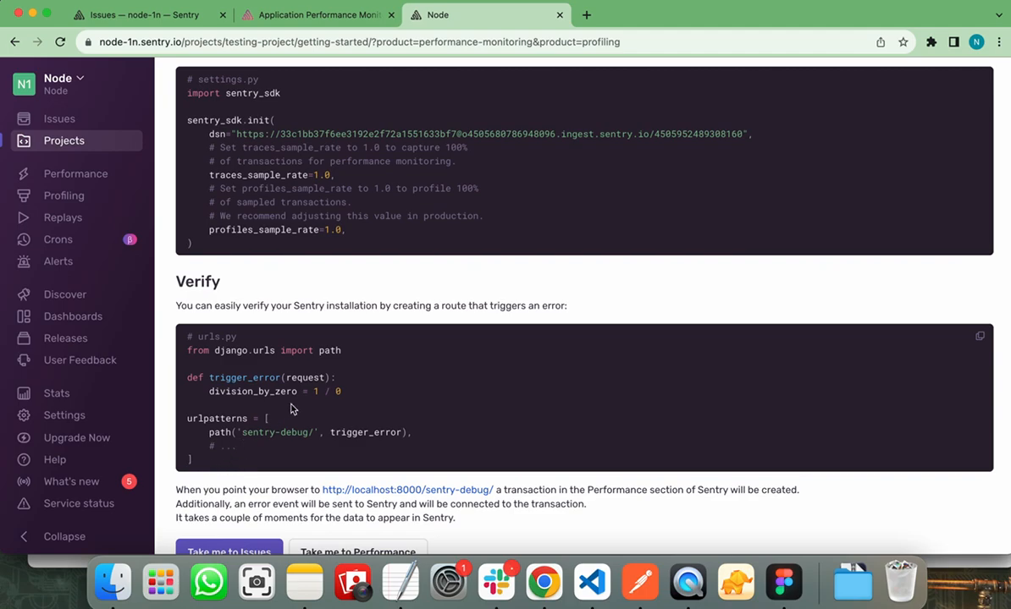
pyautogui.moveTo(188, 351); pyautogui.dragTo(342, 391)
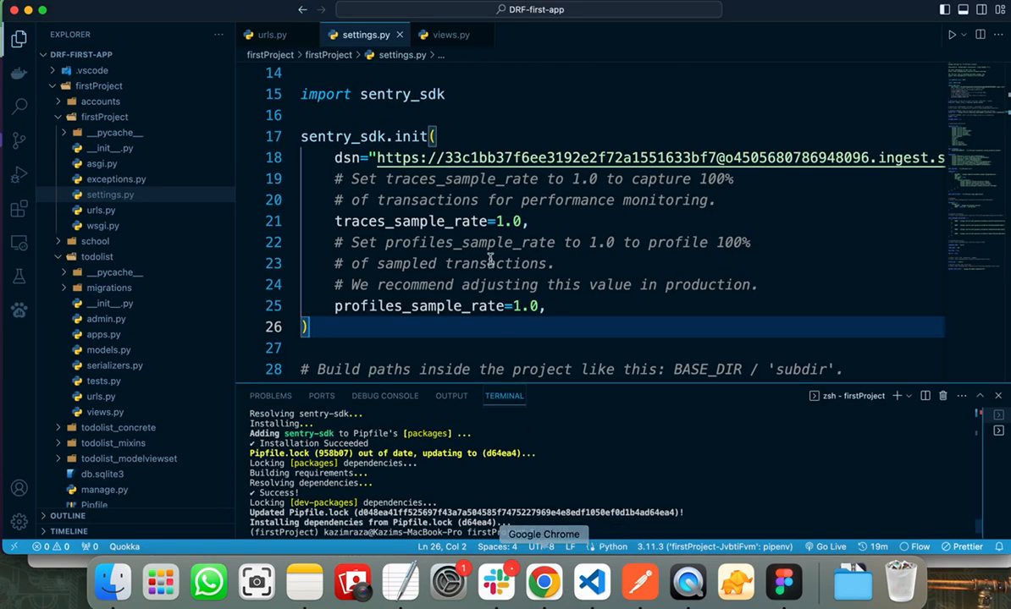
# Step: Add the divide-by-zero trigger_error view and its sentry-debug/ route in urls.py
pyautogui.click(271, 34)
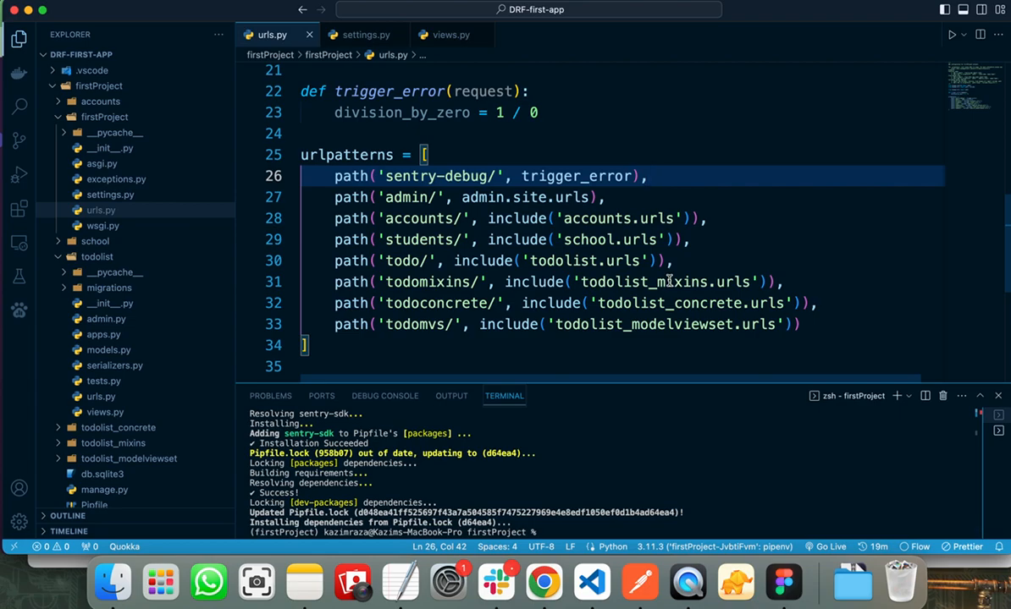
pyautogui.moveTo(746, 309)
pyautogui.write('python manage.py runserver')
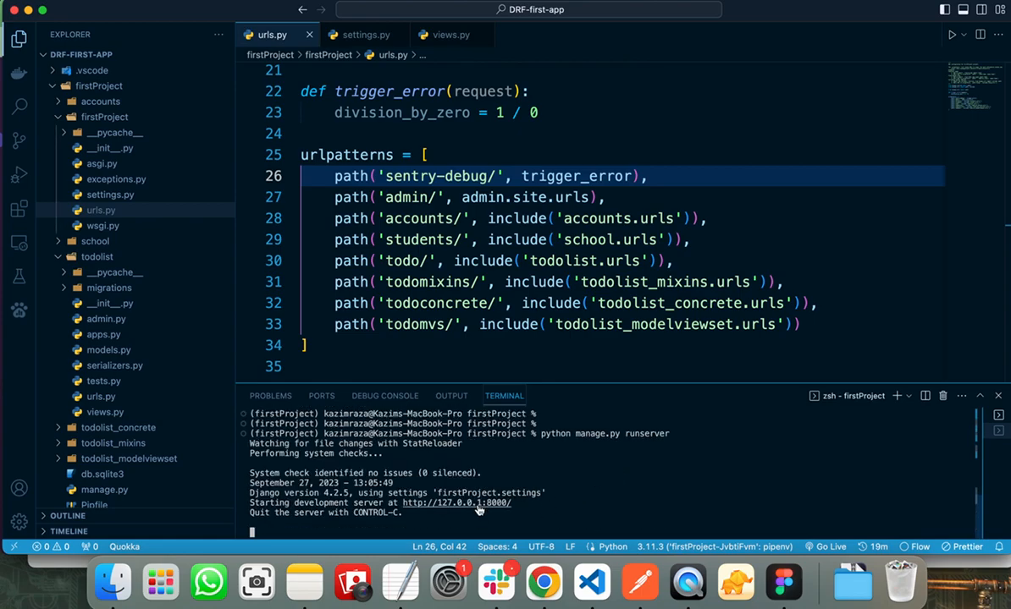
pyautogui.moveTo(591, 583)
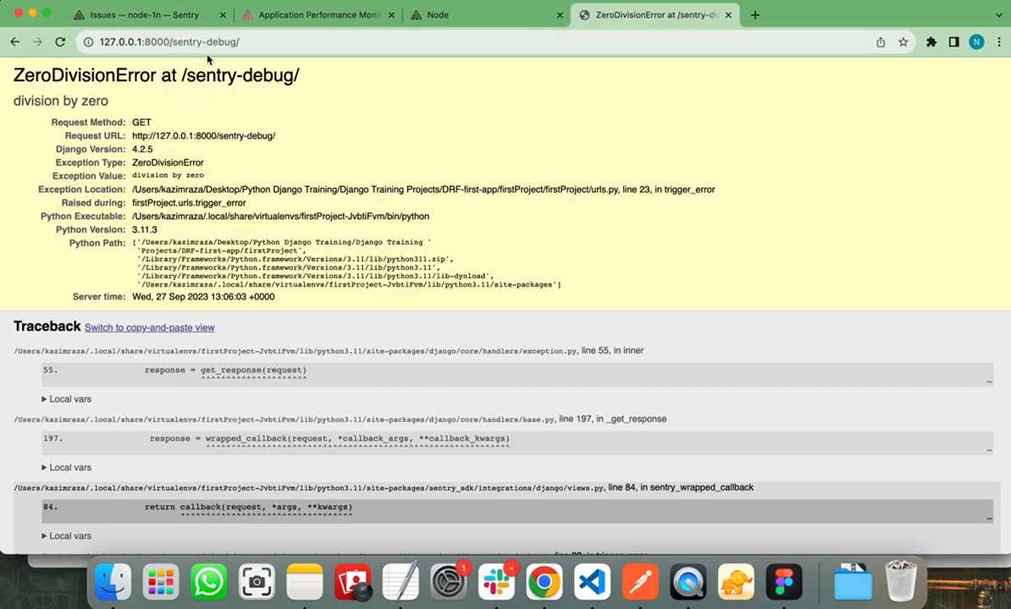
# Step: Check the ZeroDivisionError page at /sentry-debug/, then return to Sentry's setup guide
pyautogui.doubleClick(84, 75)
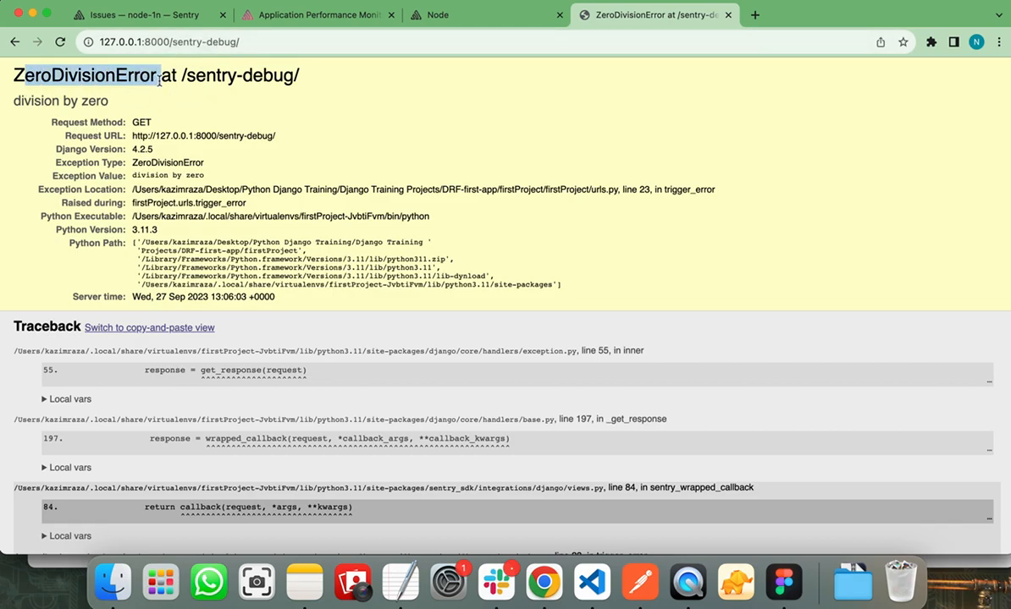
pyautogui.click(473, 158)
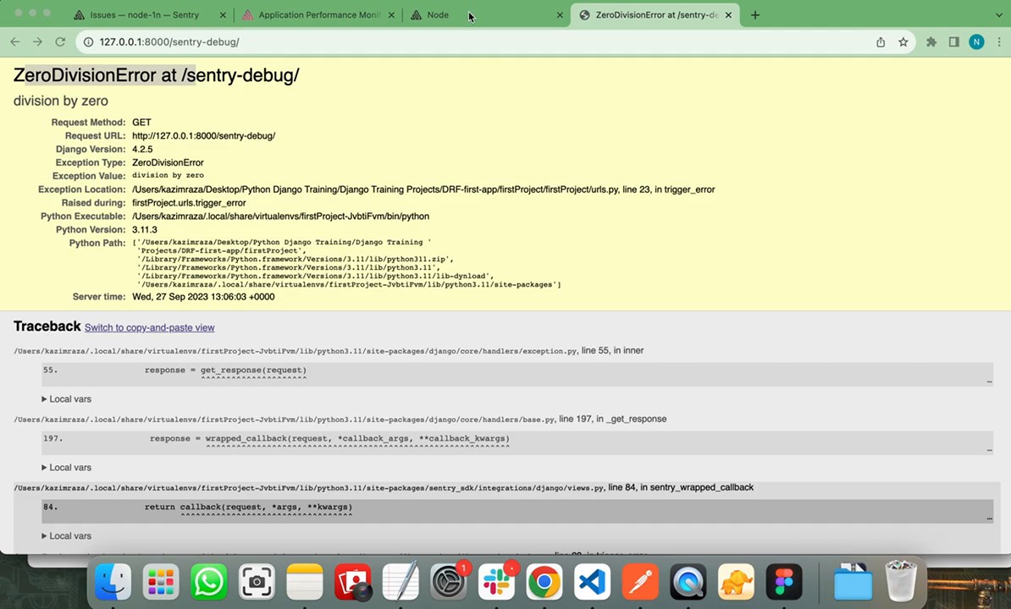
pyautogui.click(438, 15)
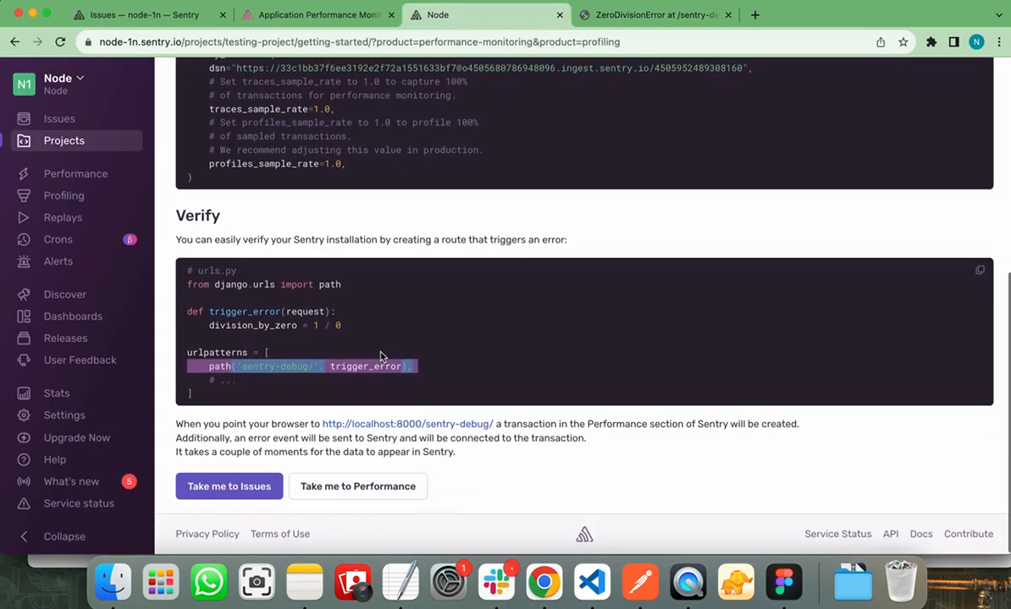
# Step: Go to the project's Issues and open the ZeroDivisionError issue
pyautogui.click(228, 486)
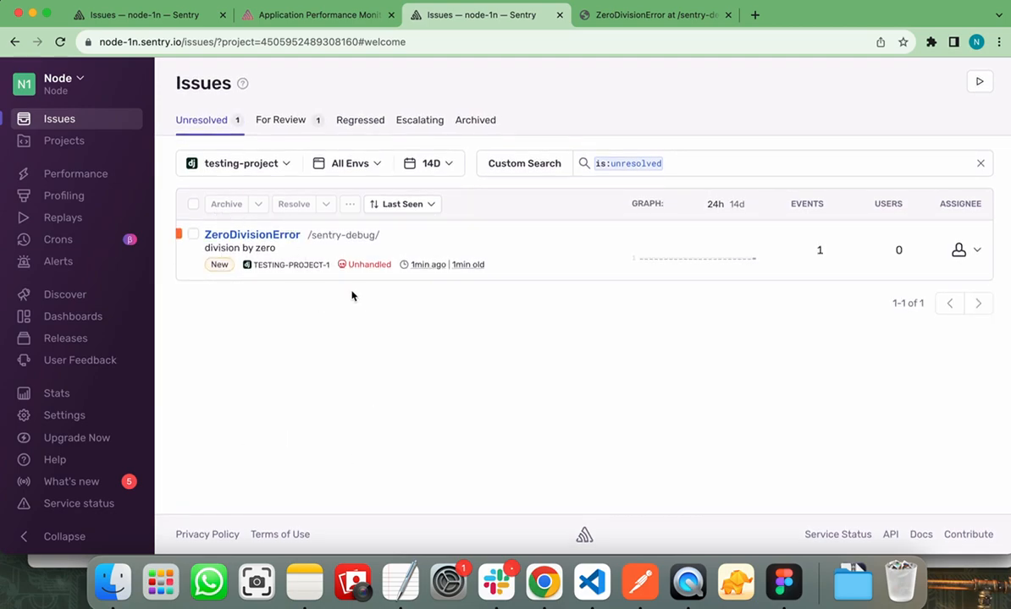
pyautogui.click(251, 235)
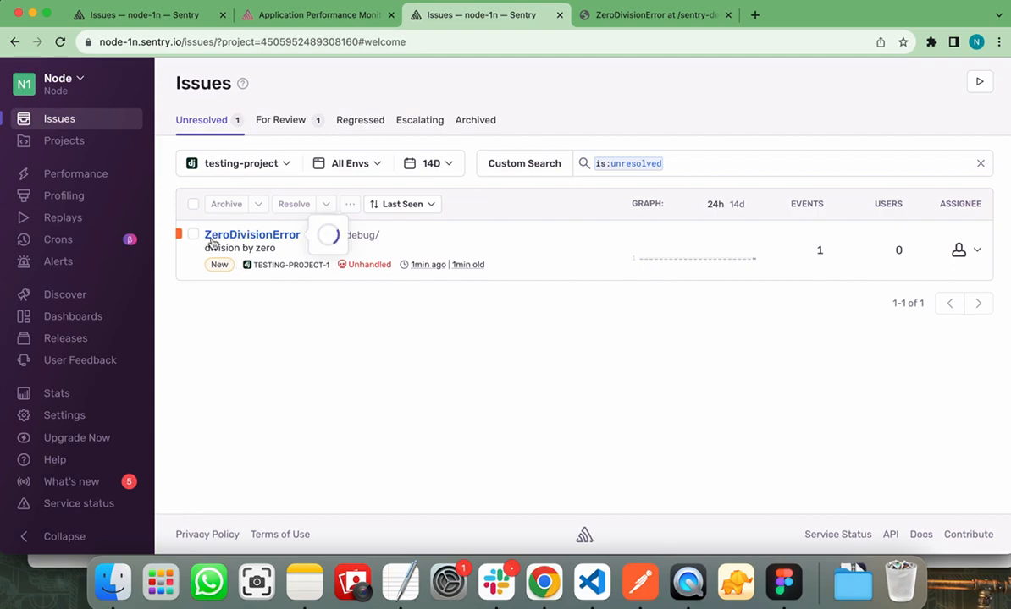
pyautogui.click(252, 234)
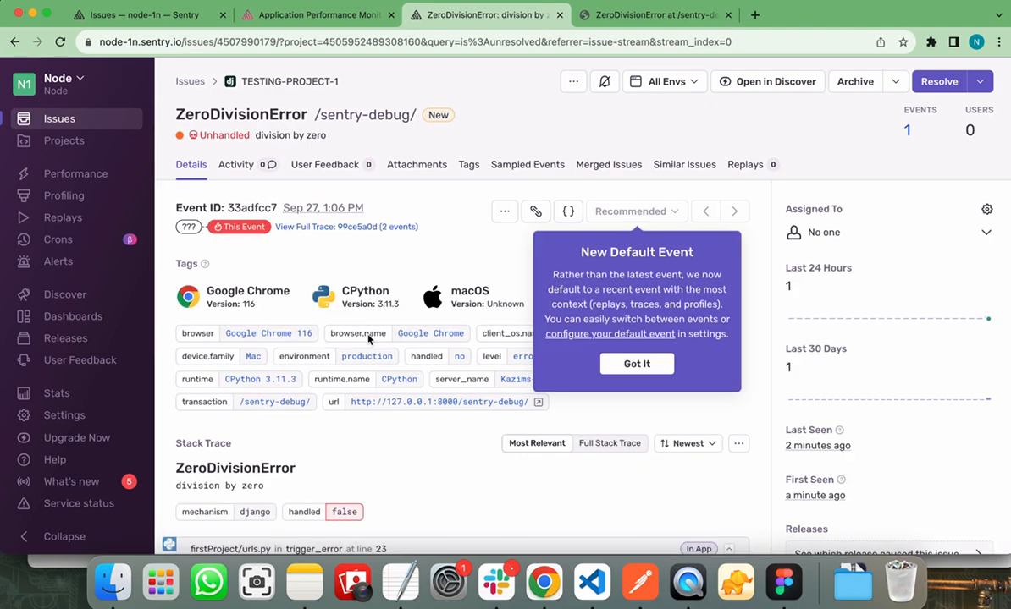
# Step: Dismiss the notice and review the tags, urls.py line 23 stack trace and headers
pyautogui.click(636, 363)
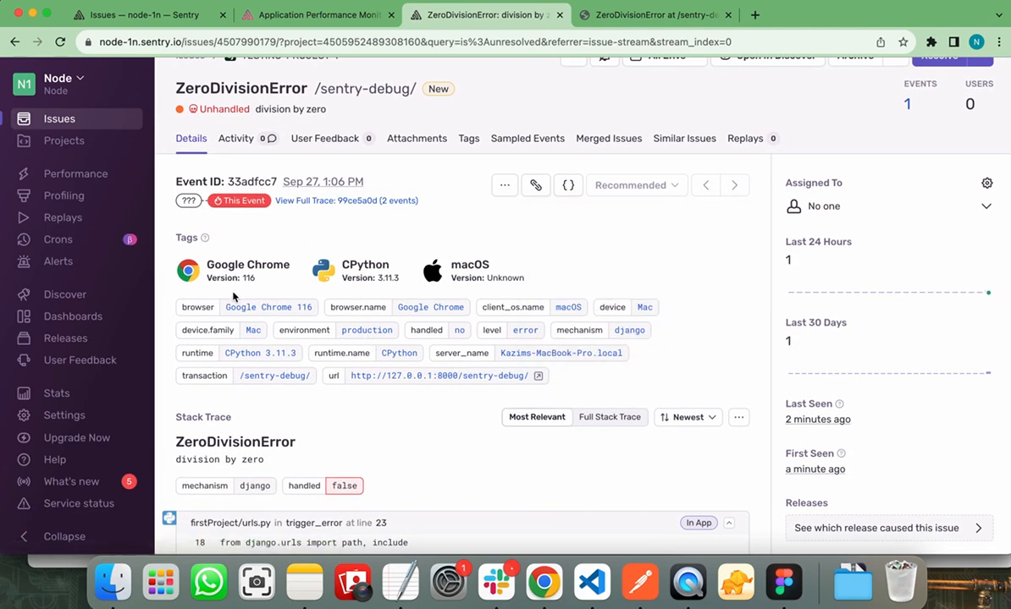
pyautogui.moveTo(334, 328)
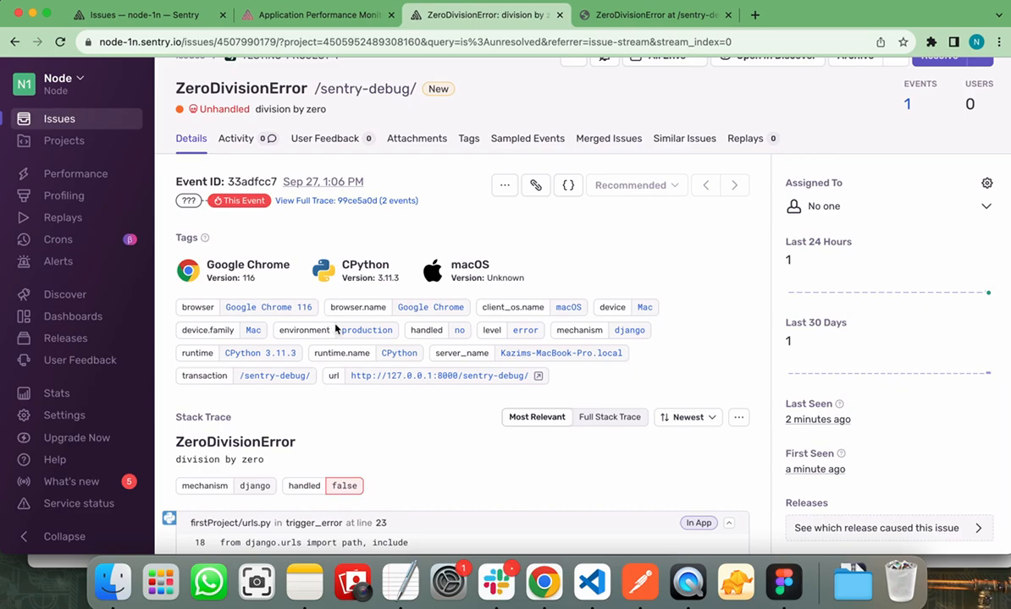
pyautogui.scroll(-3)
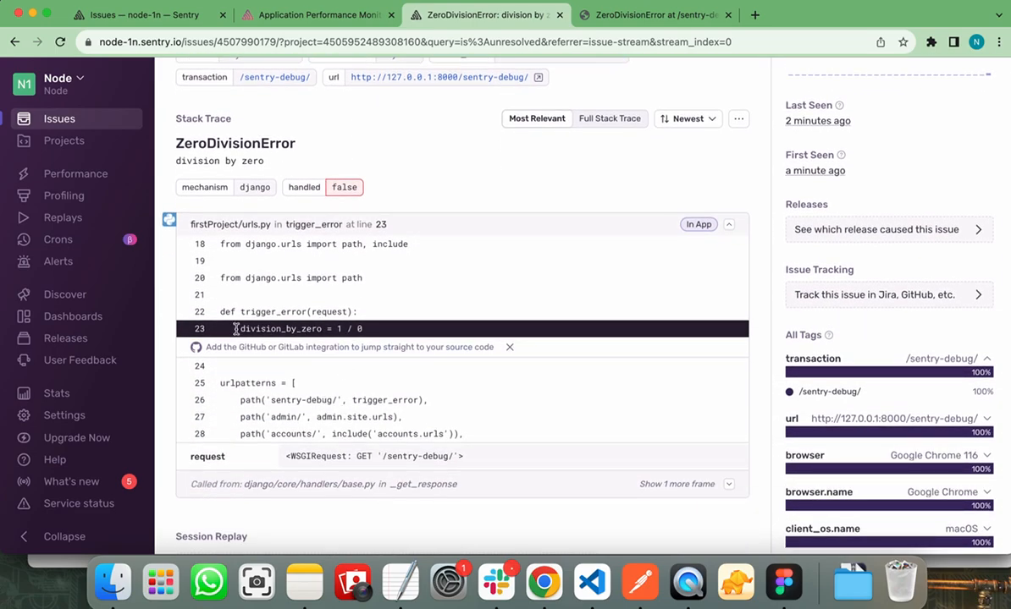
pyautogui.doubleClick(279, 329)
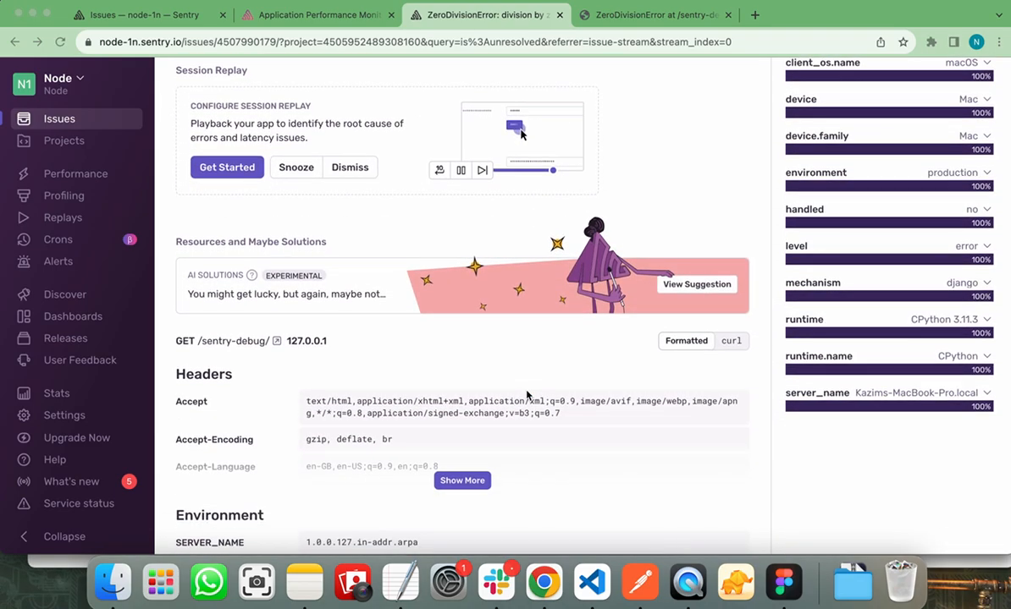
pyautogui.scroll(-3)
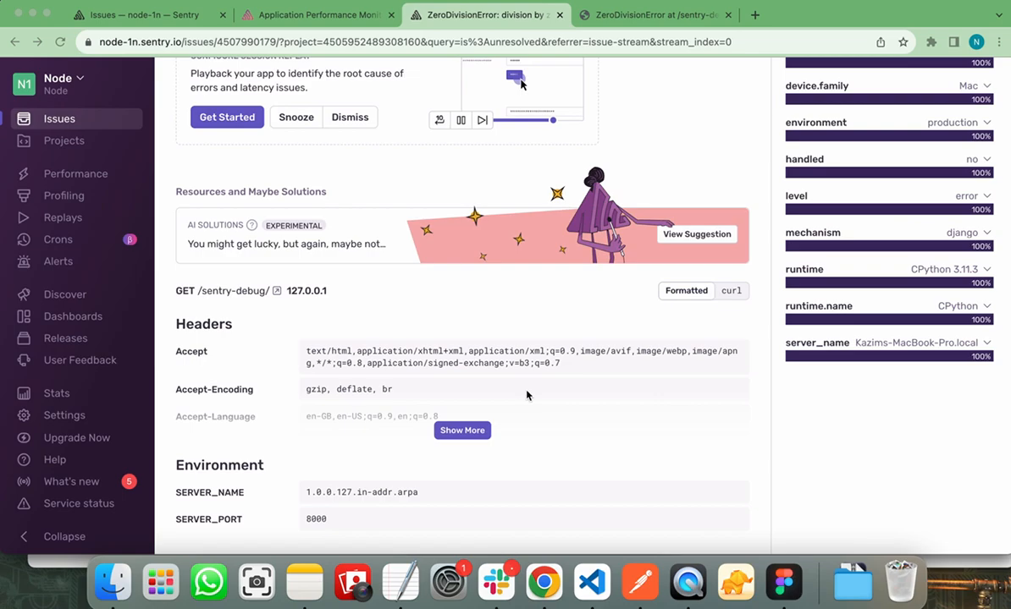